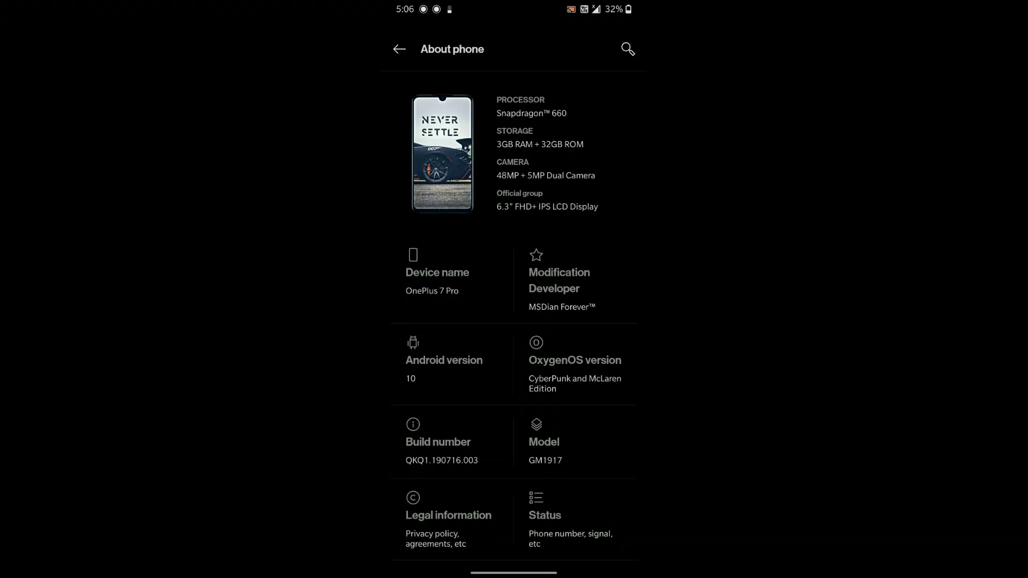
# Leave About phone and go to the Utilities page with Work-Life Balance, Quick launch and App locker.
pyautogui.scroll(-3)
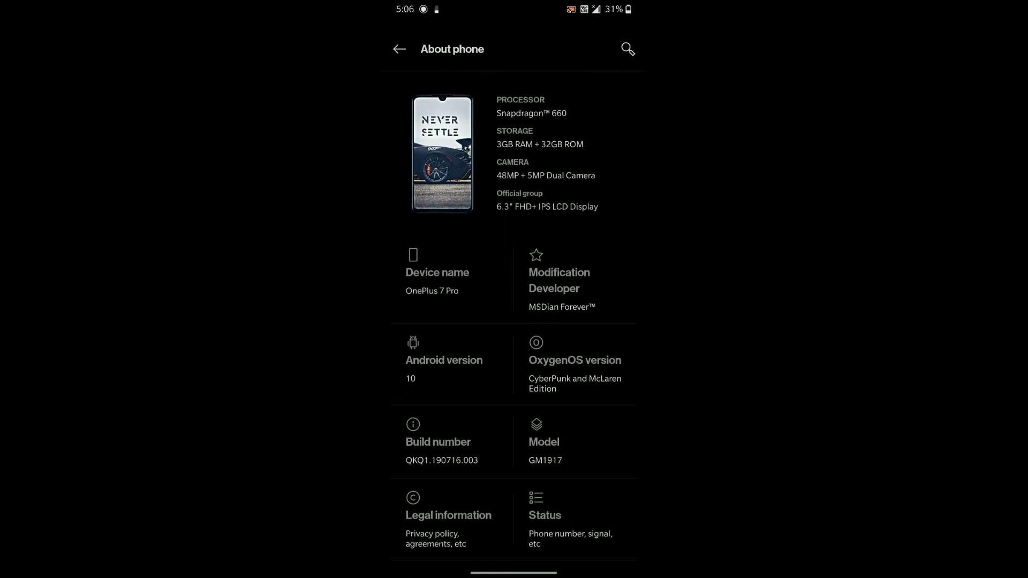
pyautogui.click(398, 48)
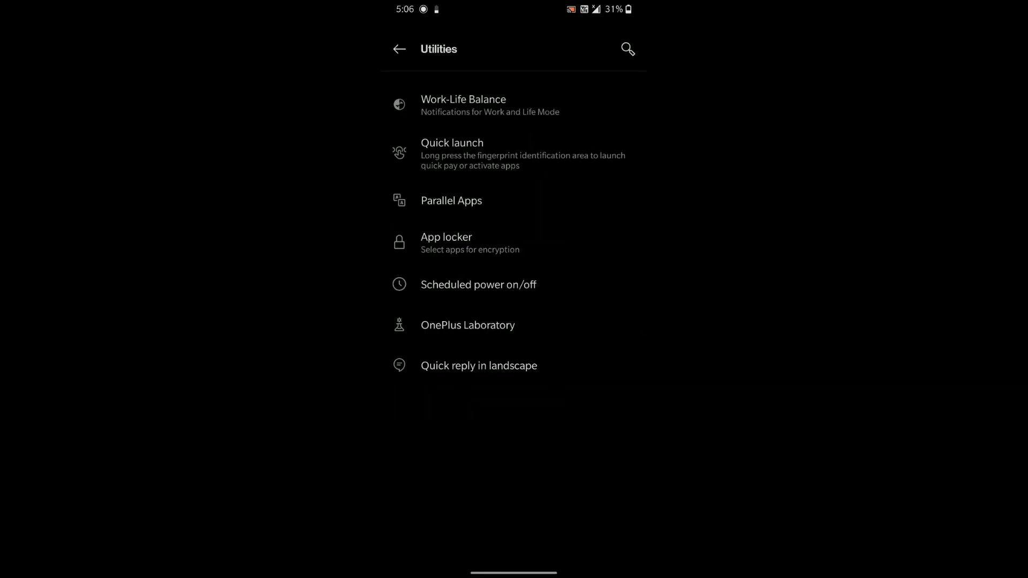
# Look into Work-Life Balance and its Work mode setup, then return to Utilities.
pyautogui.click(463, 105)
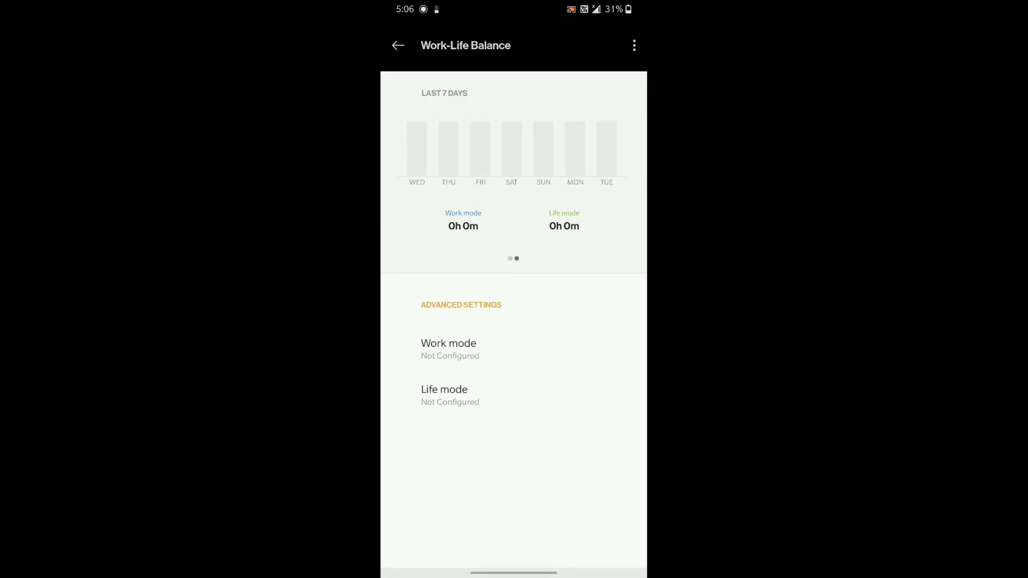
pyautogui.click(448, 343)
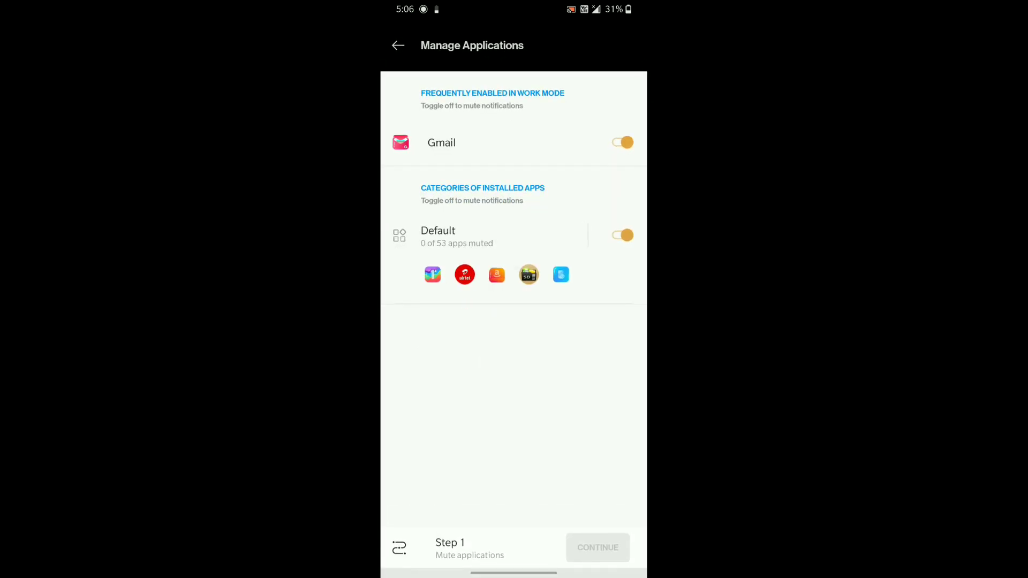
pyautogui.click(399, 45)
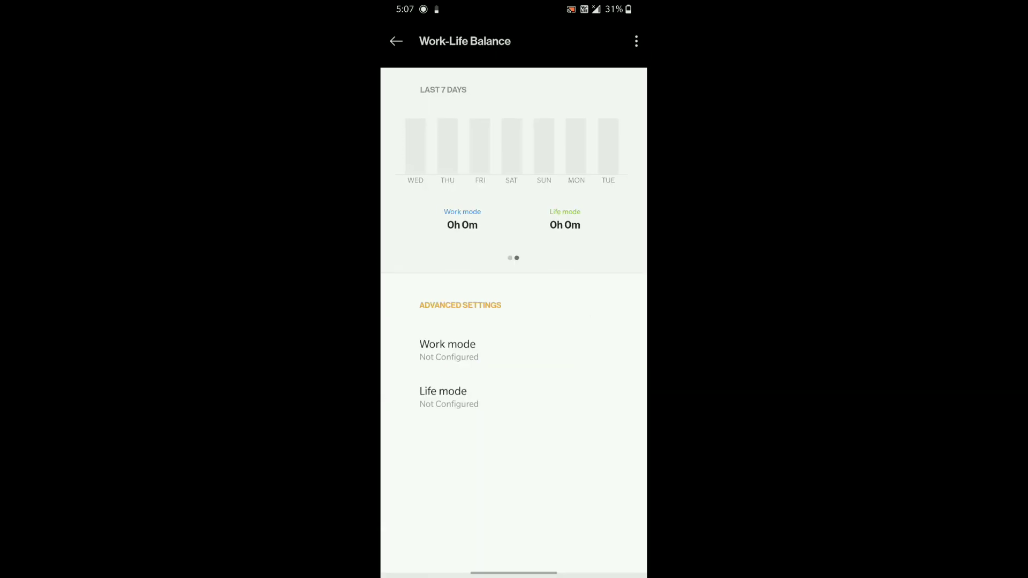
pyautogui.click(396, 41)
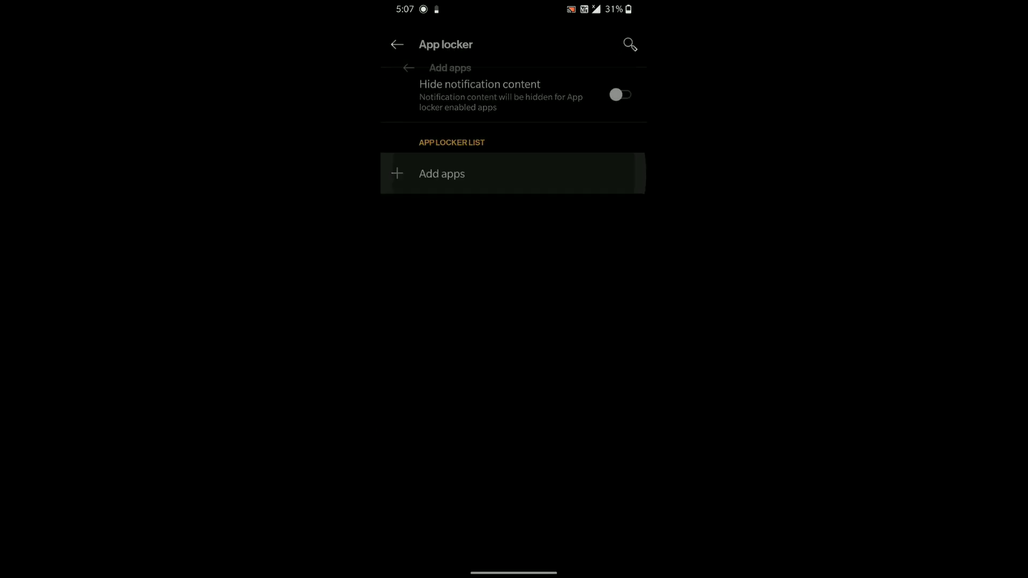
# Check App locker, Instant translation and landscape Quick reply, then move on to Display settings.
pyautogui.click(442, 173)
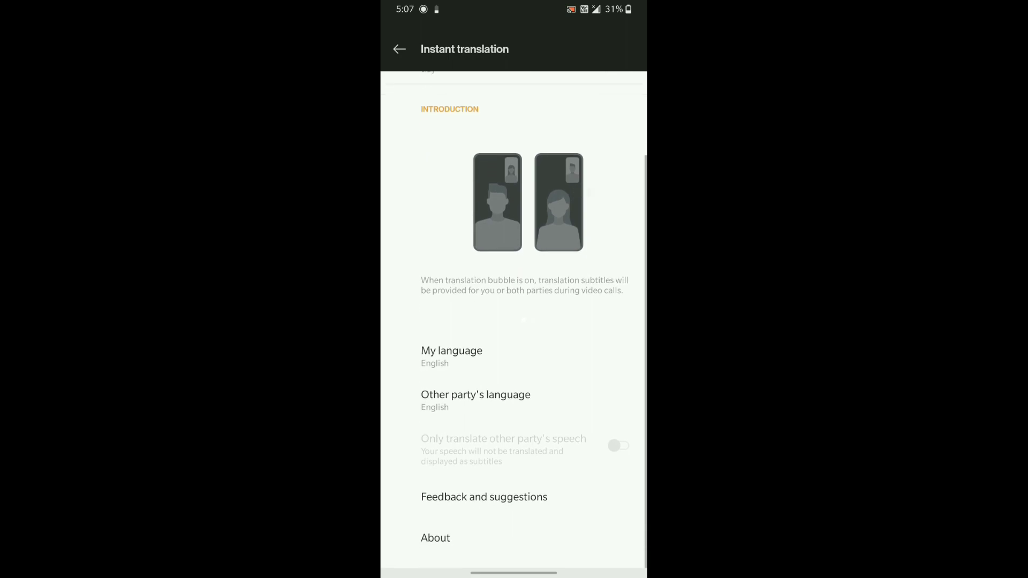
pyautogui.scroll(3)
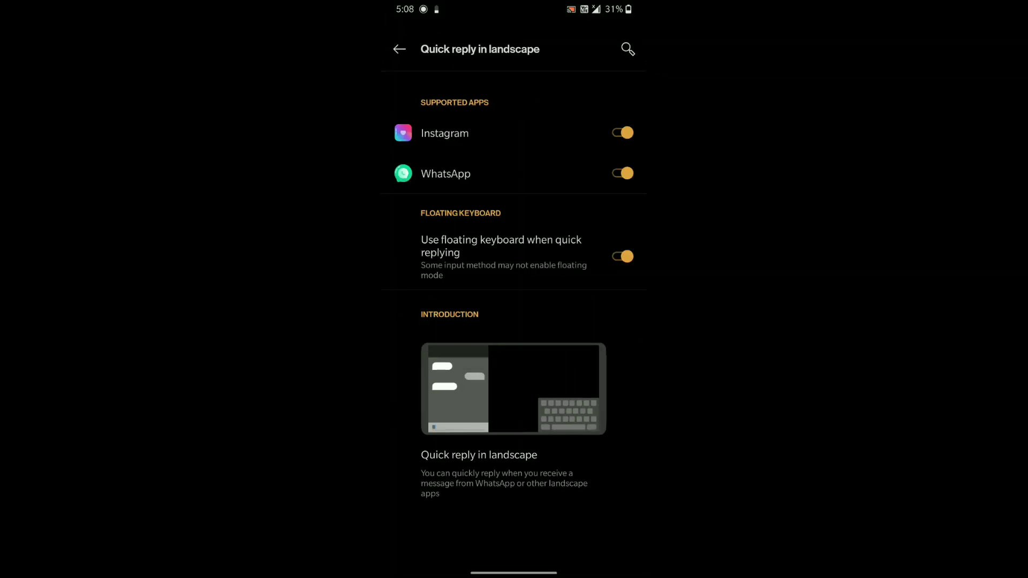
pyautogui.click(400, 50)
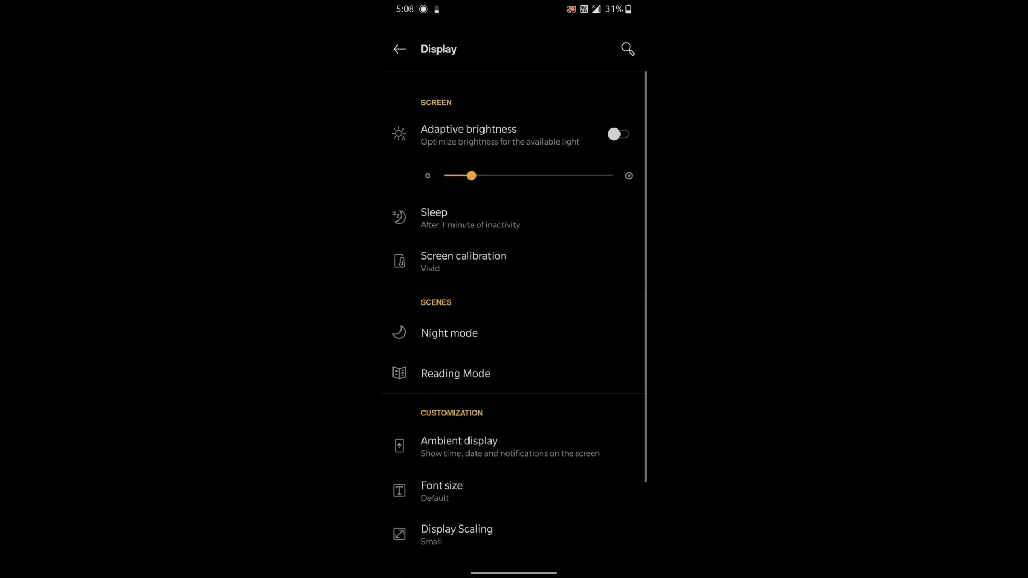
pyautogui.click(463, 261)
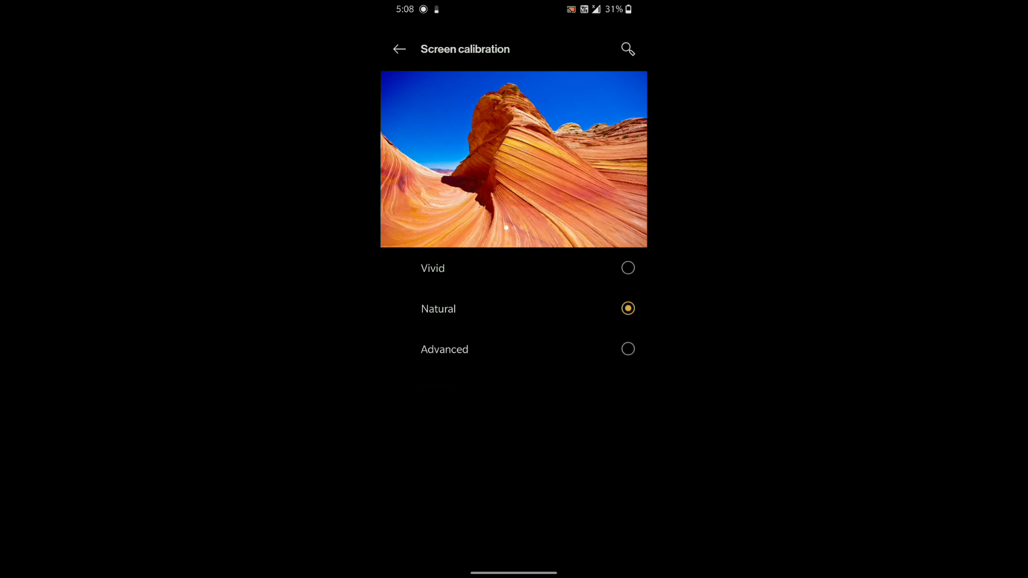
pyautogui.click(627, 267)
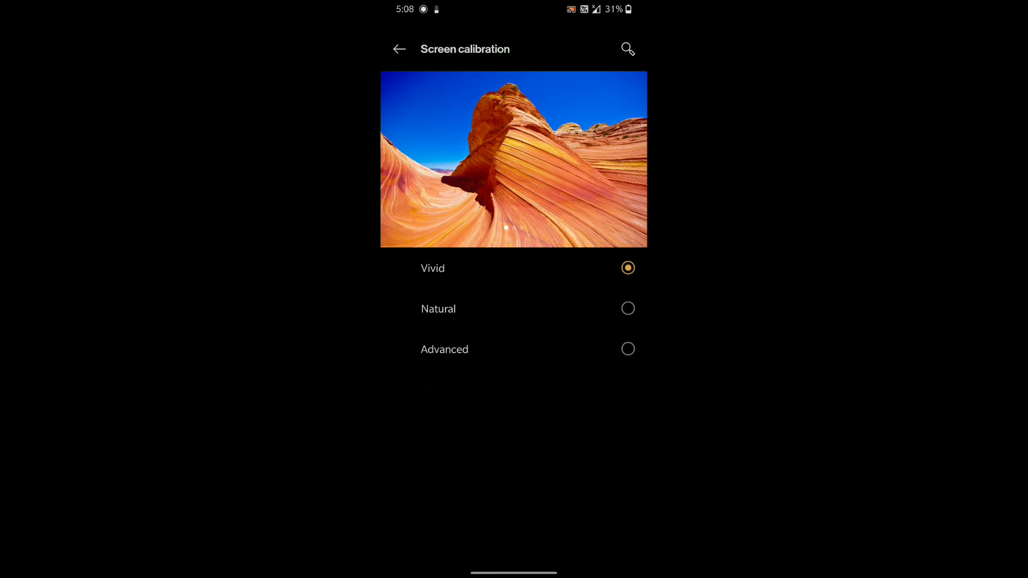
pyautogui.click(399, 48)
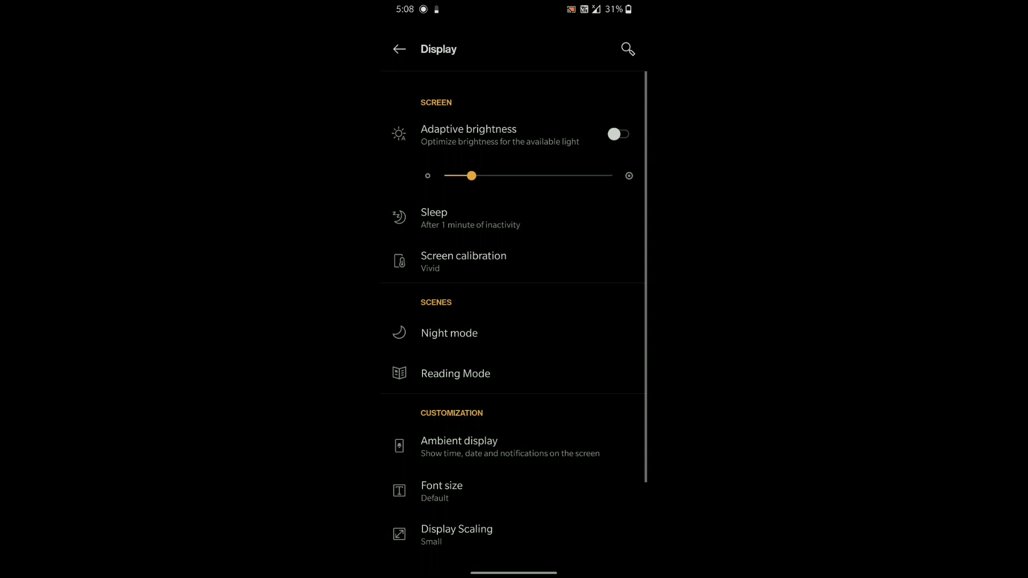
pyautogui.scroll(3)
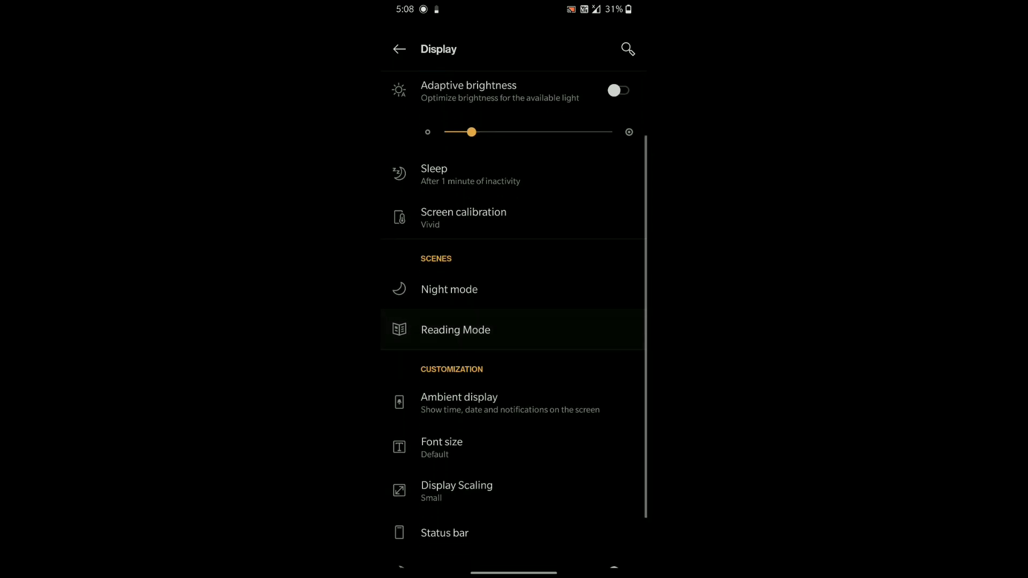
pyautogui.scroll(-3)
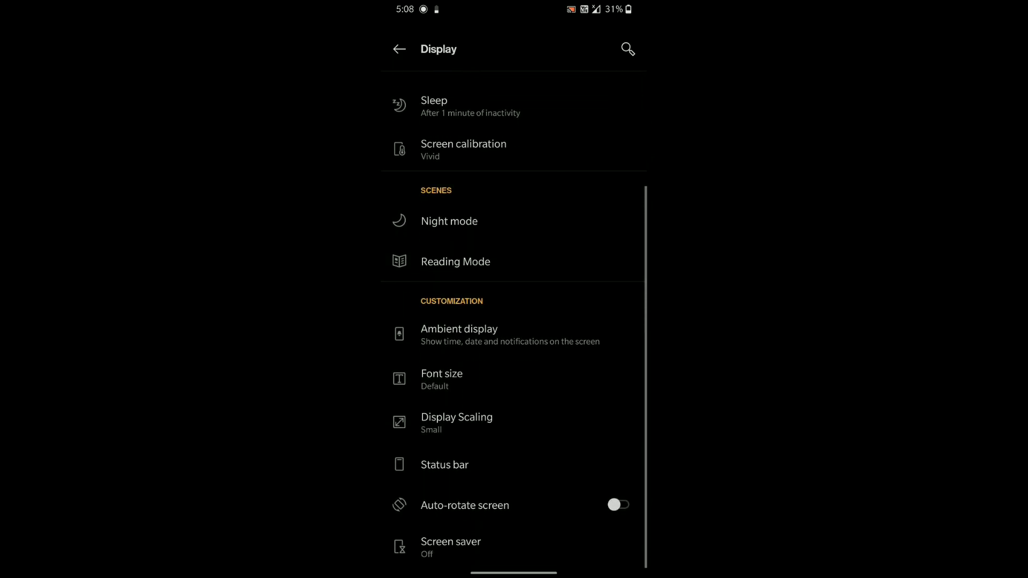
pyautogui.click(459, 334)
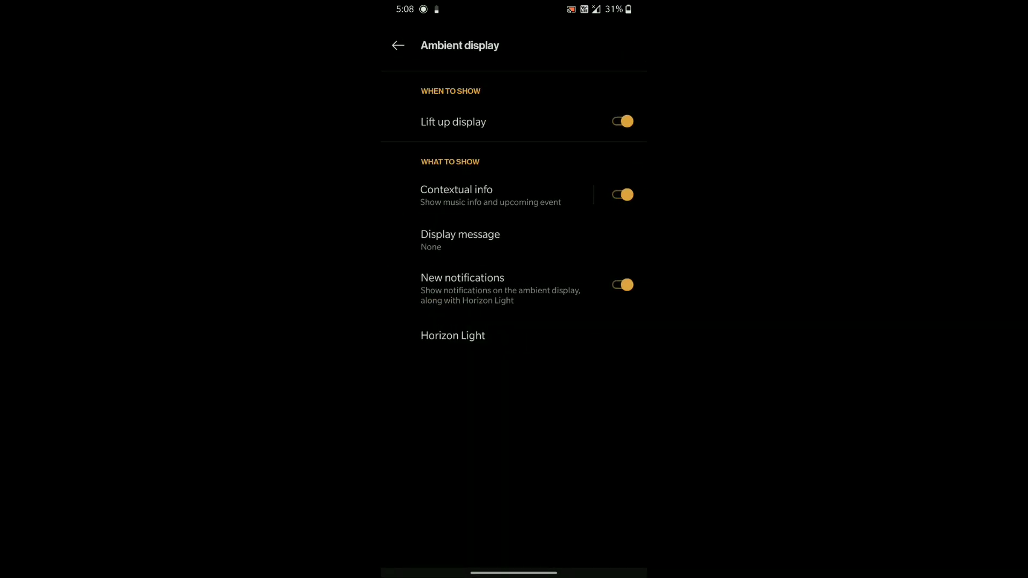
pyautogui.click(451, 335)
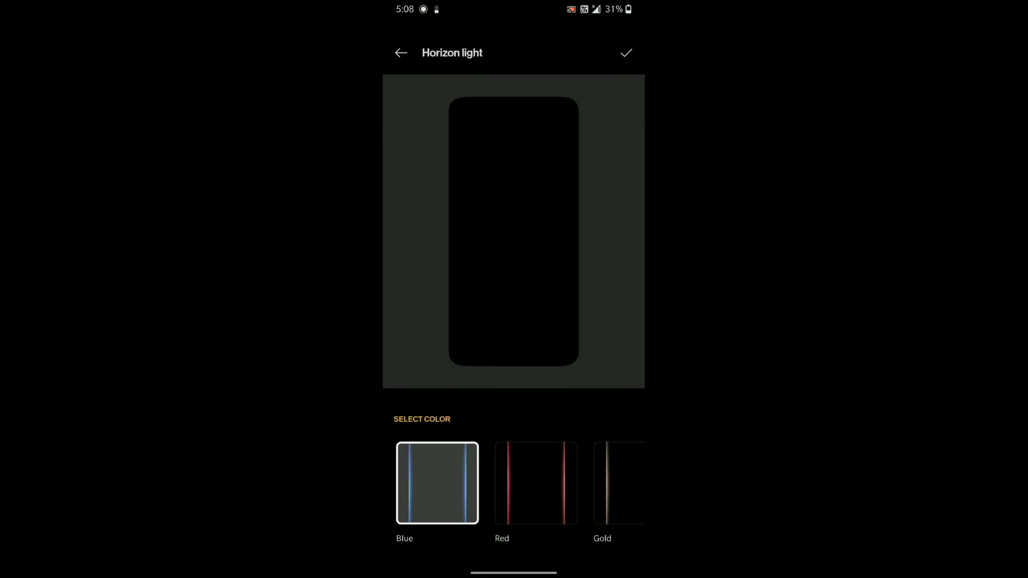
pyautogui.hscroll(-3)
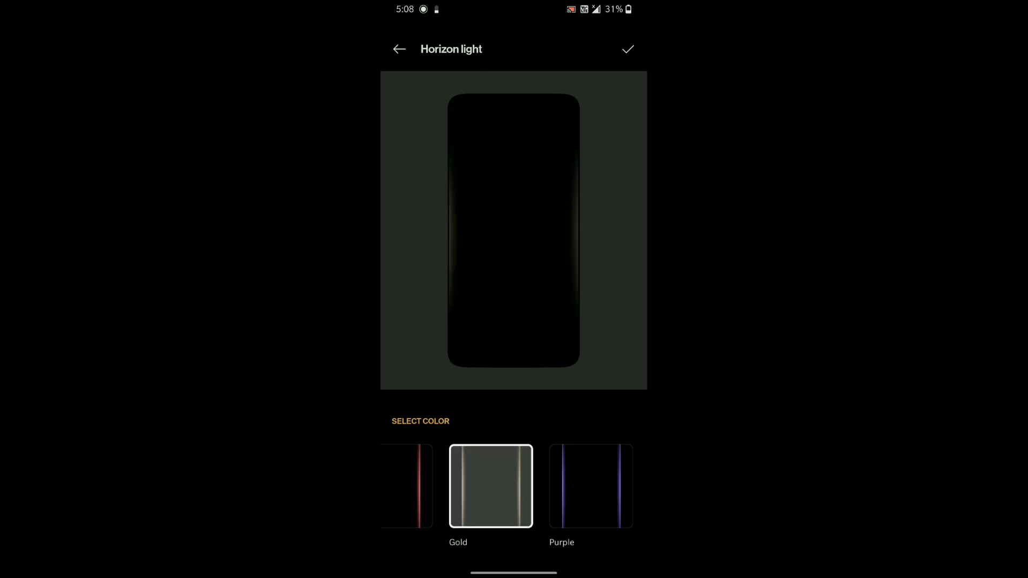
pyautogui.click(399, 48)
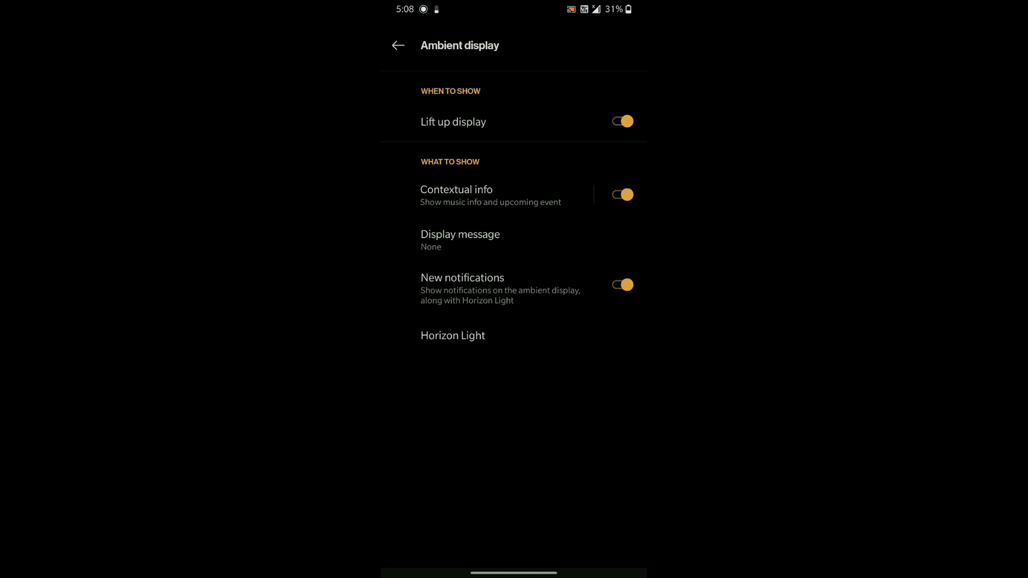
pyautogui.click(456, 195)
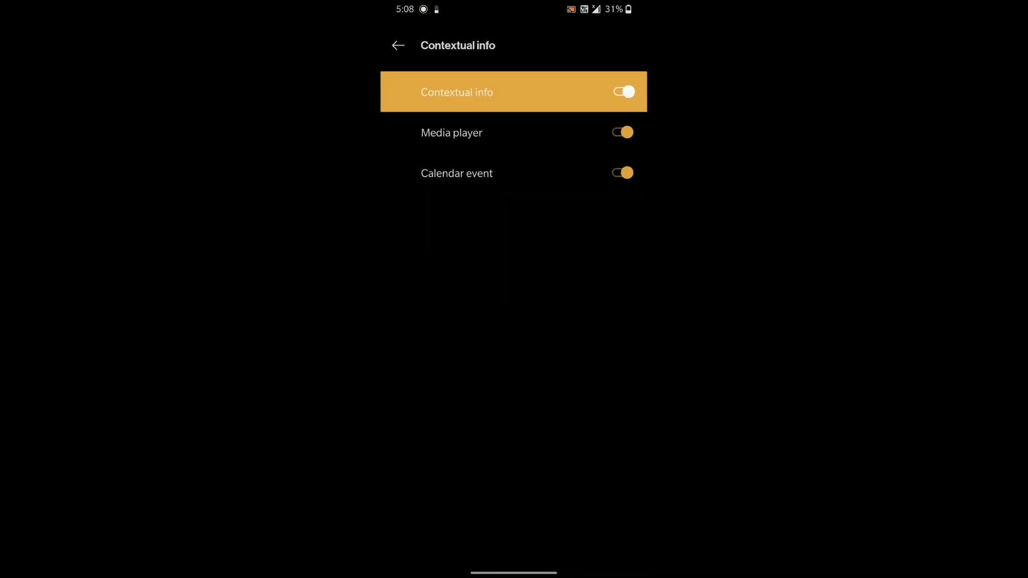
pyautogui.click(398, 45)
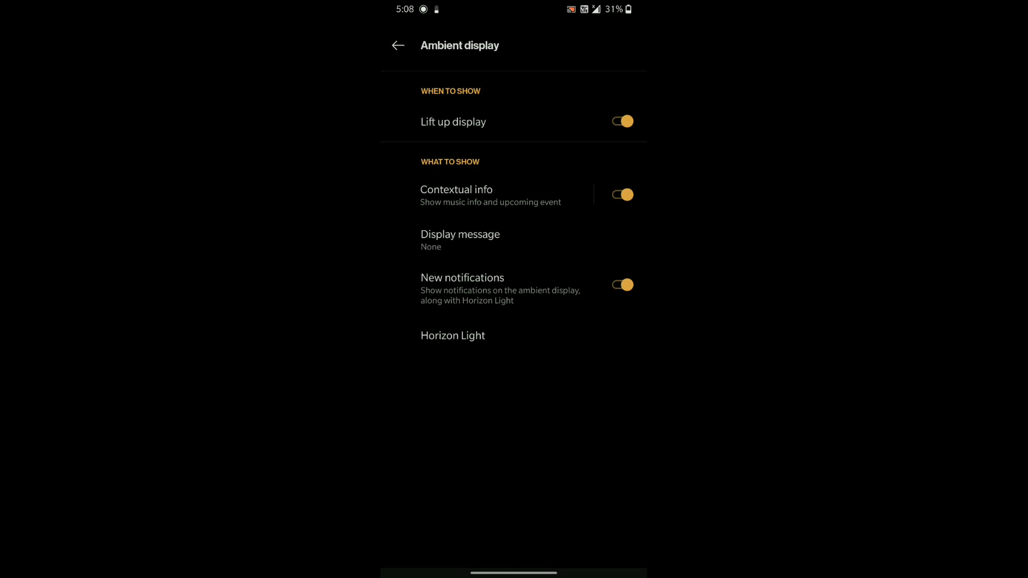
pyautogui.click(398, 46)
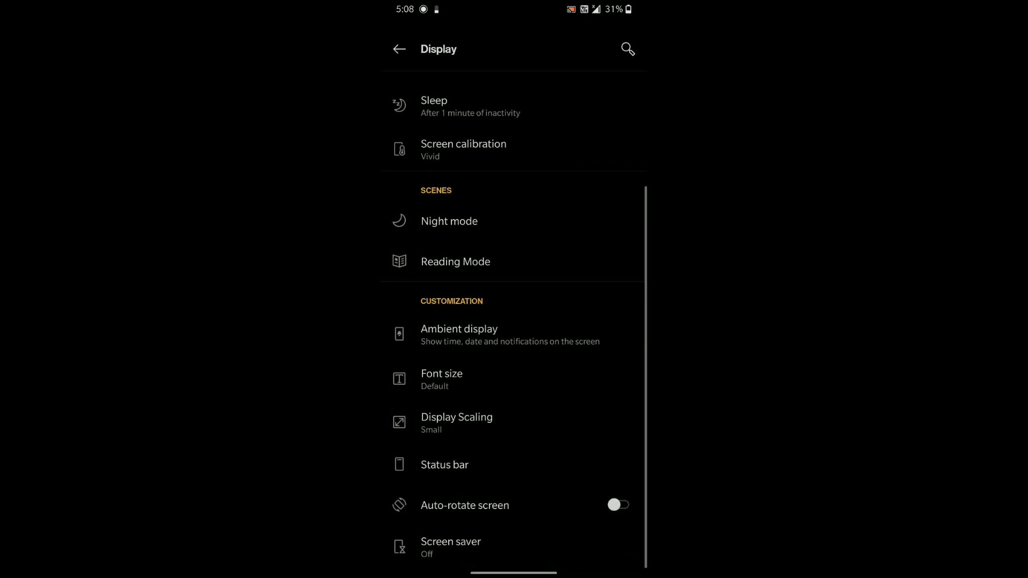
# Browse the Status bar Icon manager toggles and return to the Display page.
pyautogui.click(444, 463)
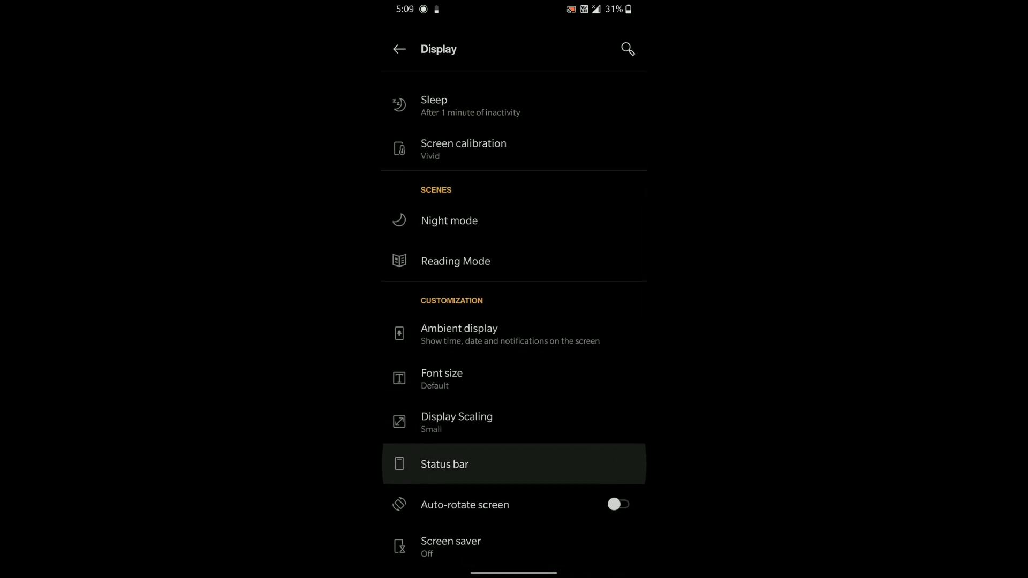
pyautogui.click(445, 464)
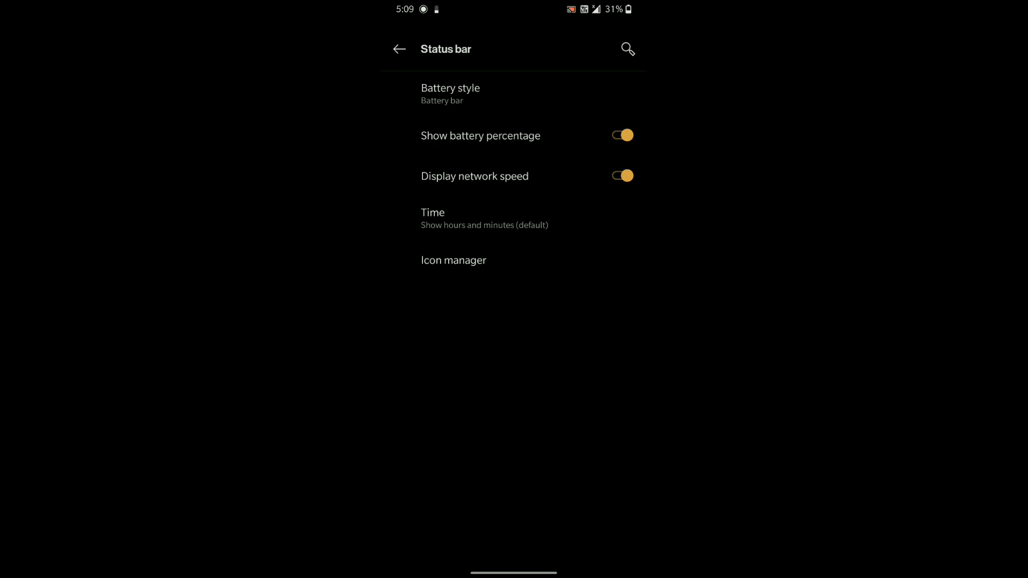
pyautogui.click(453, 260)
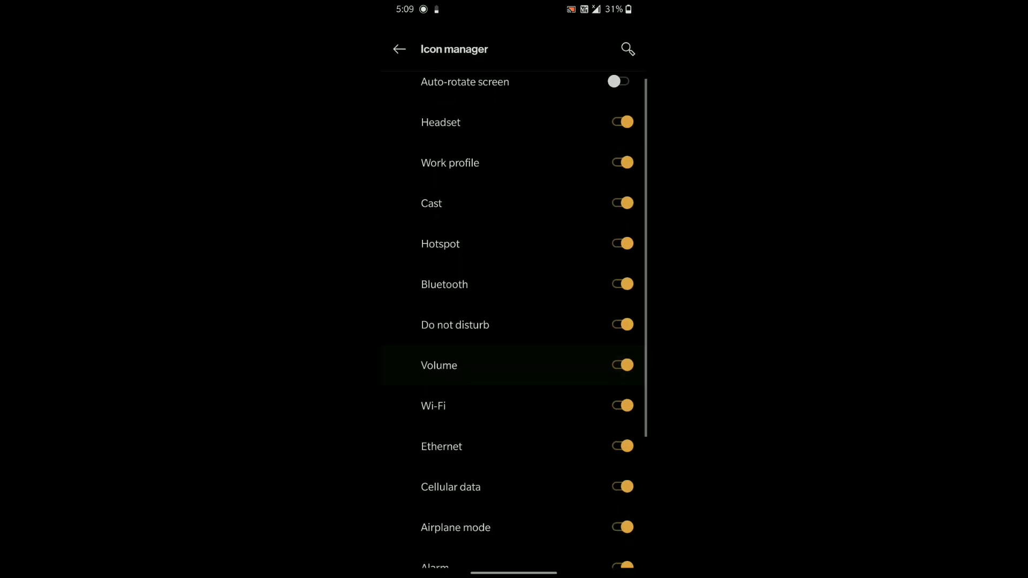
pyautogui.scroll(3)
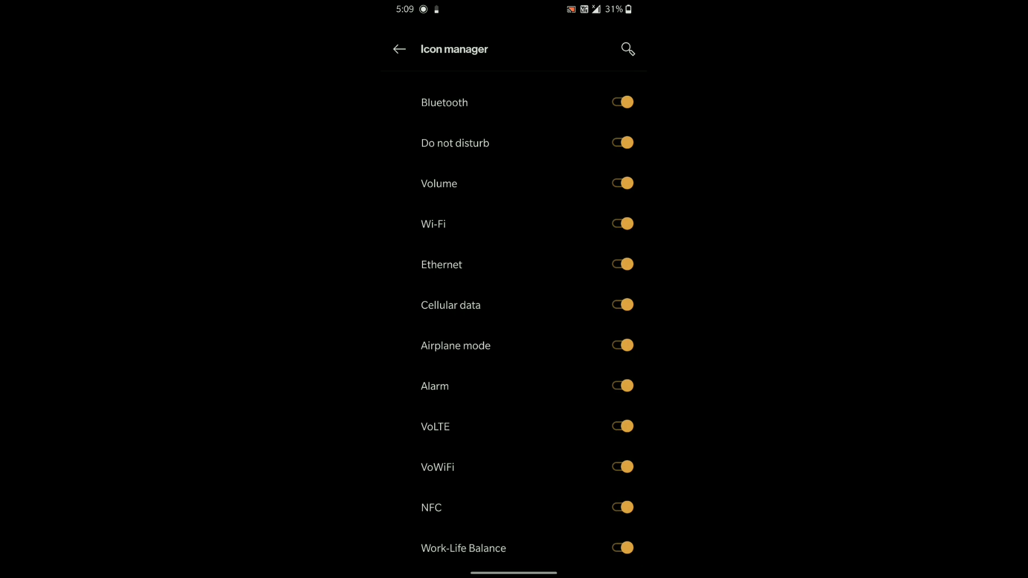
pyautogui.click(398, 48)
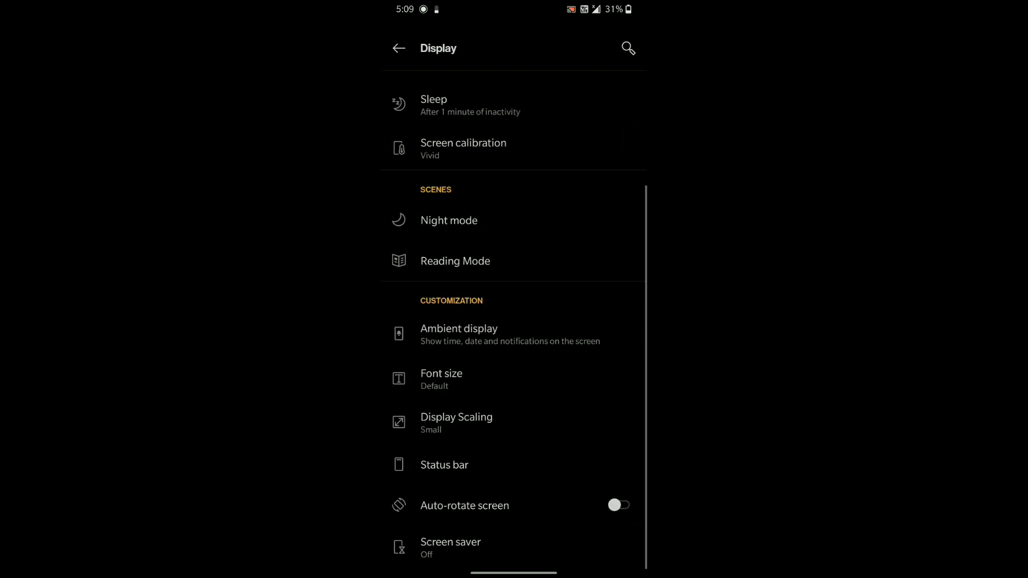
# From main Settings, enter Customization and browse the wallpaper choices without changing one.
pyautogui.click(398, 48)
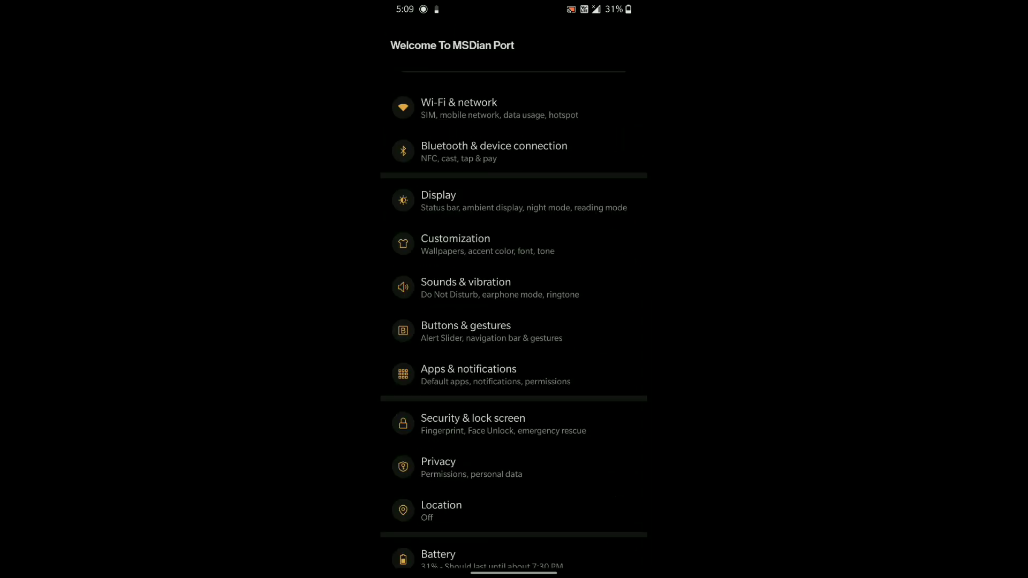
pyautogui.click(455, 244)
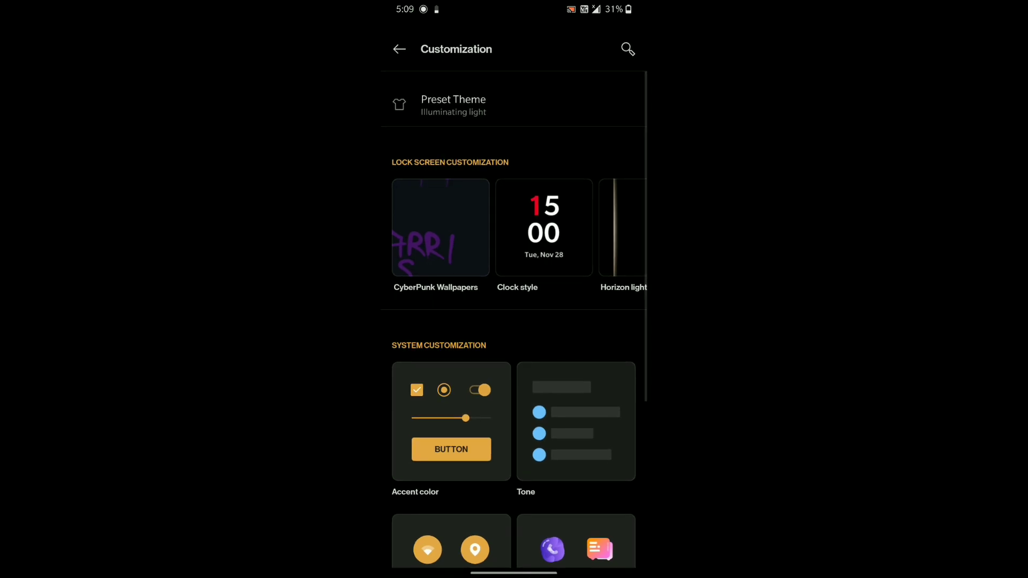
pyautogui.click(453, 105)
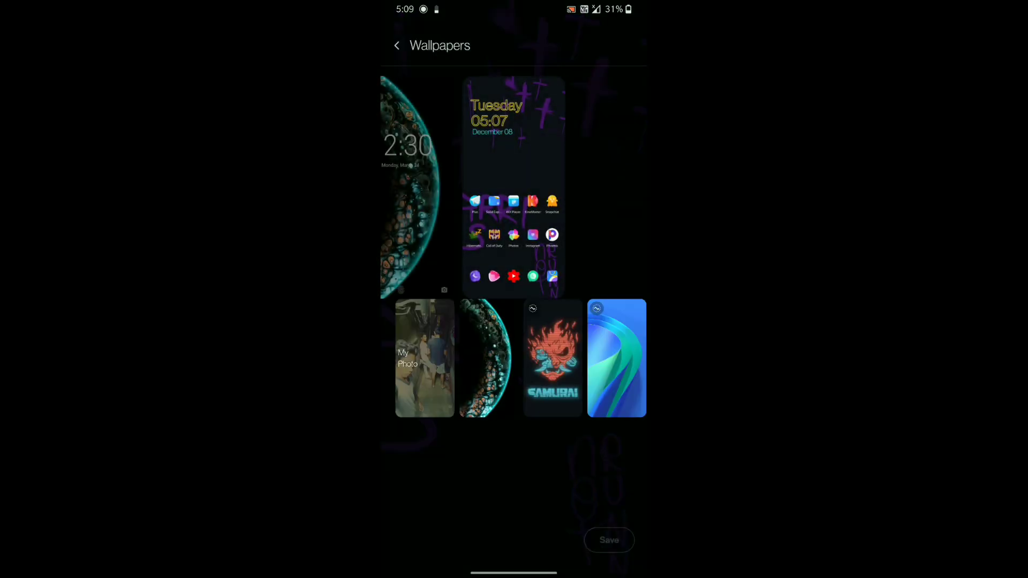
pyautogui.hscroll(-3)
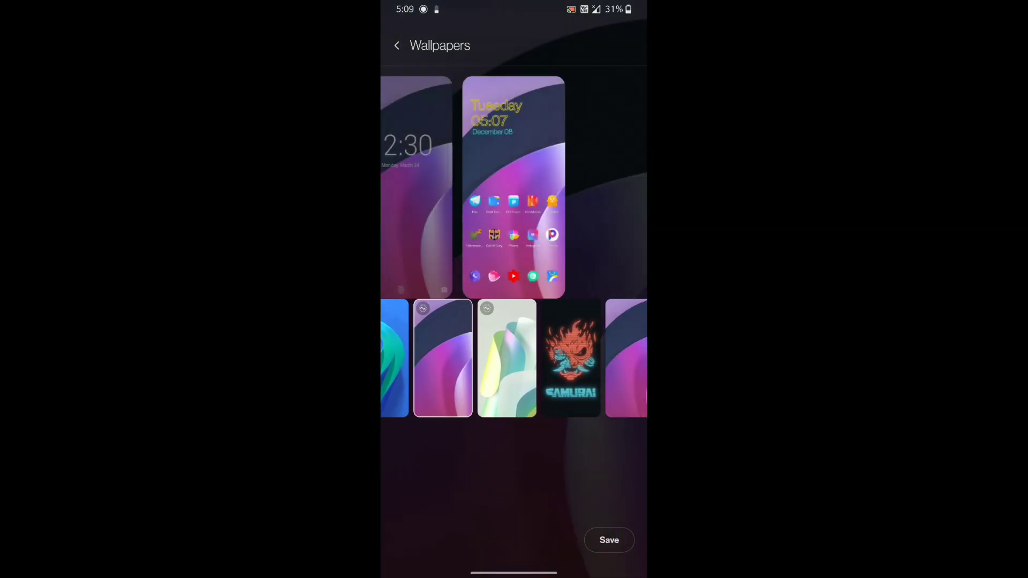
pyautogui.hscroll(-3)
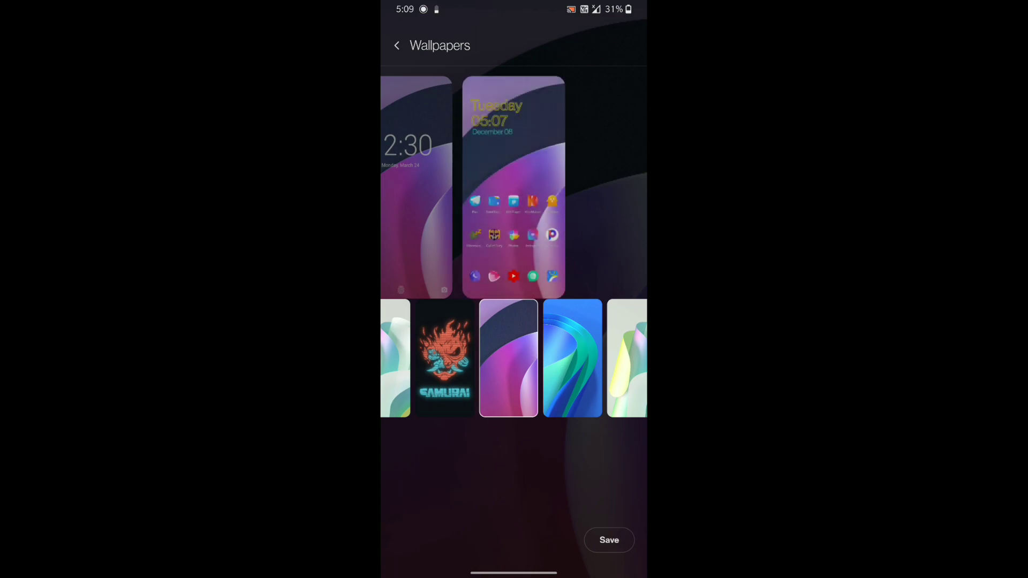
pyautogui.click(608, 539)
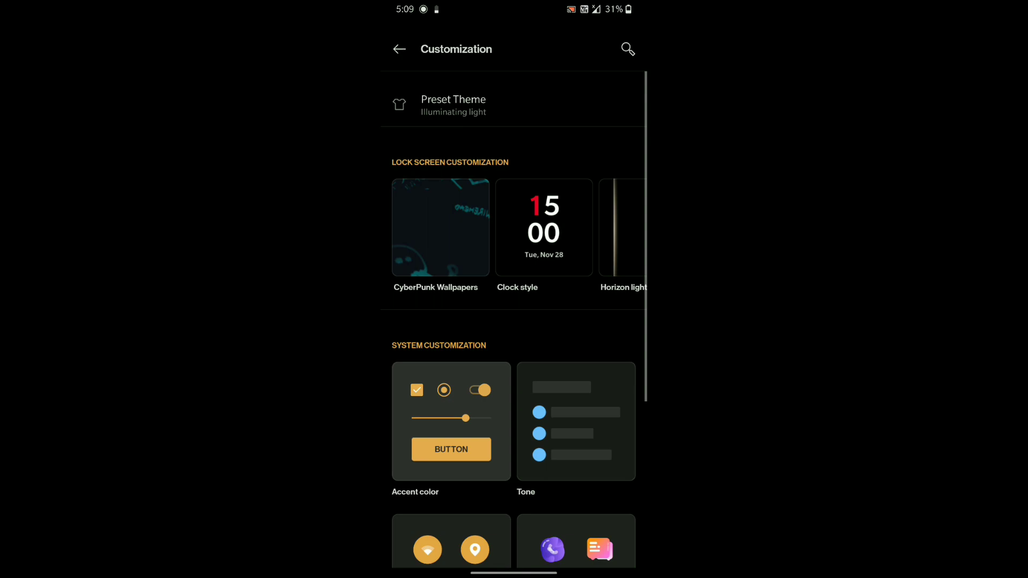
# Preview the cyan accent colour and back out, keeping the current accent.
pyautogui.click(450, 421)
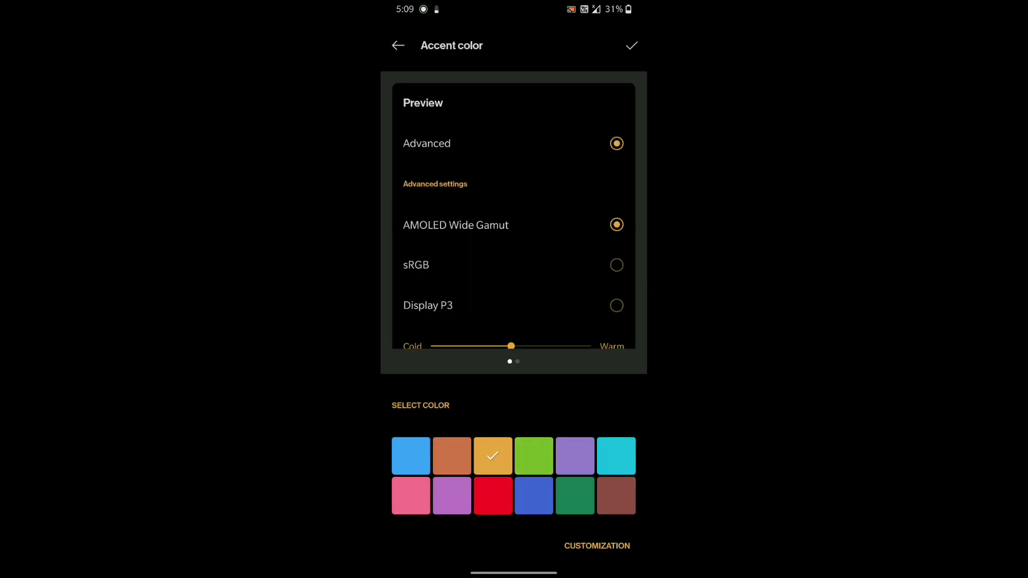
pyautogui.click(614, 456)
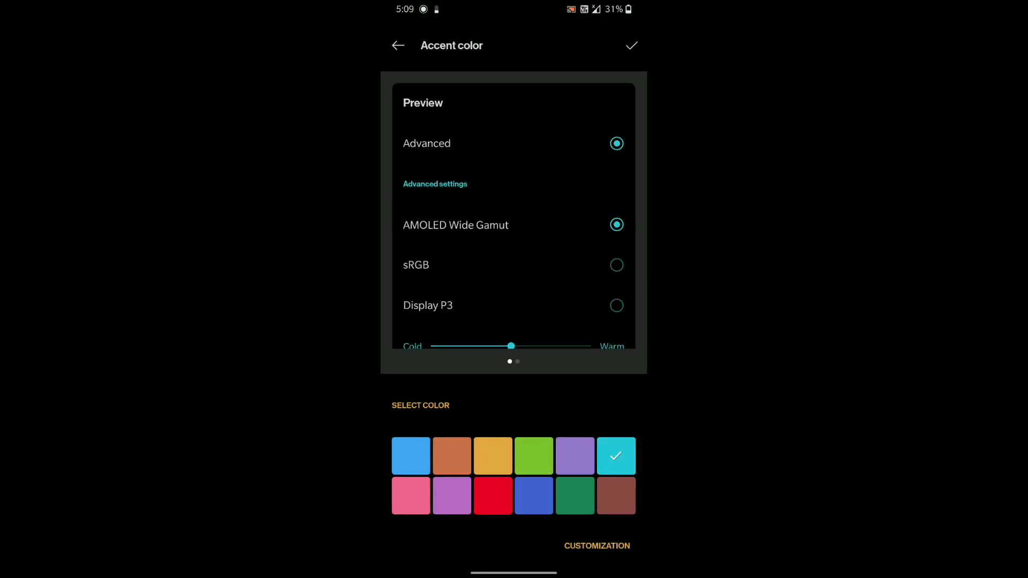
pyautogui.click(574, 494)
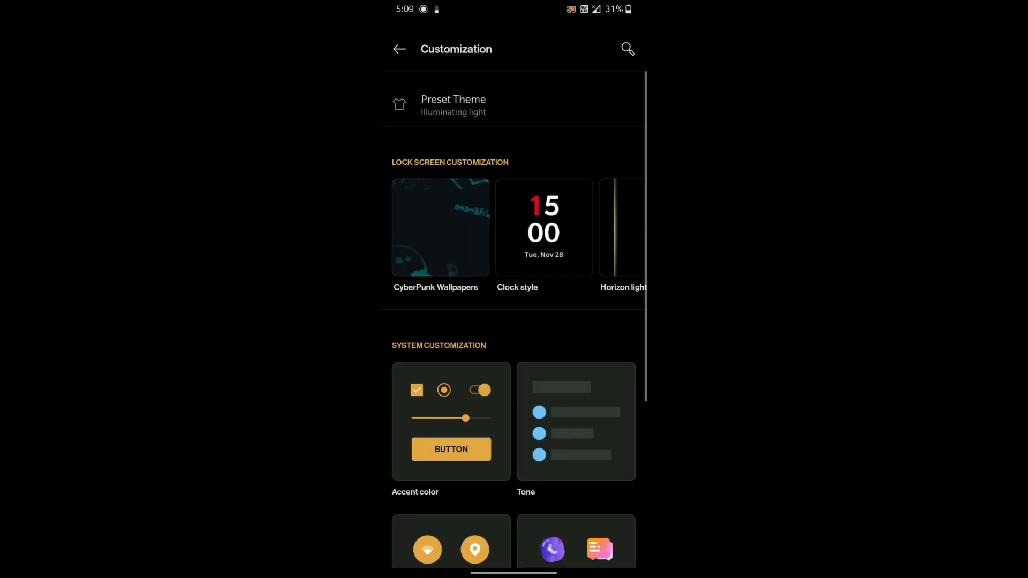
# Check the tone options and scroll through system icon shapes without changing them.
pyautogui.click(575, 422)
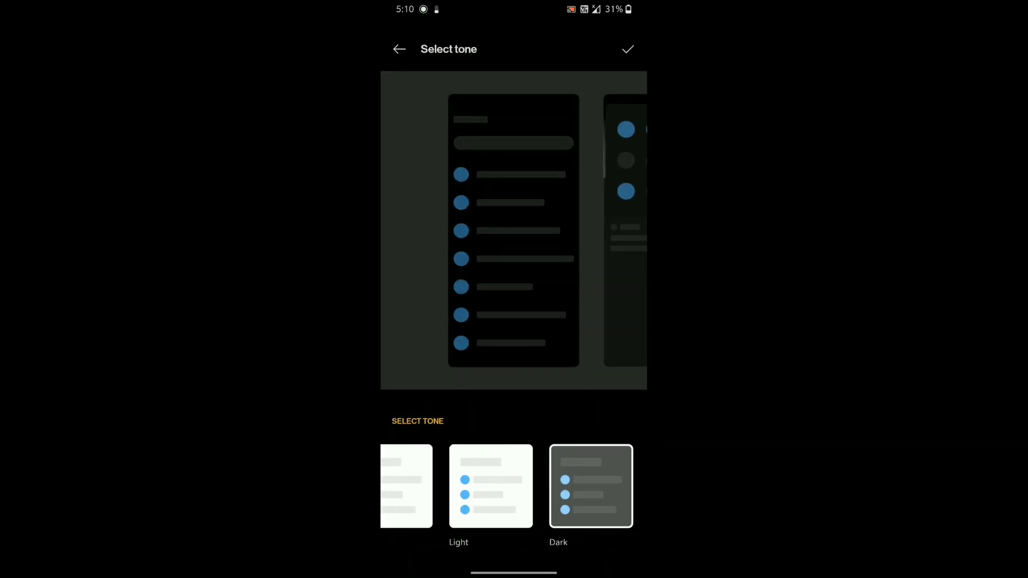
pyautogui.click(400, 49)
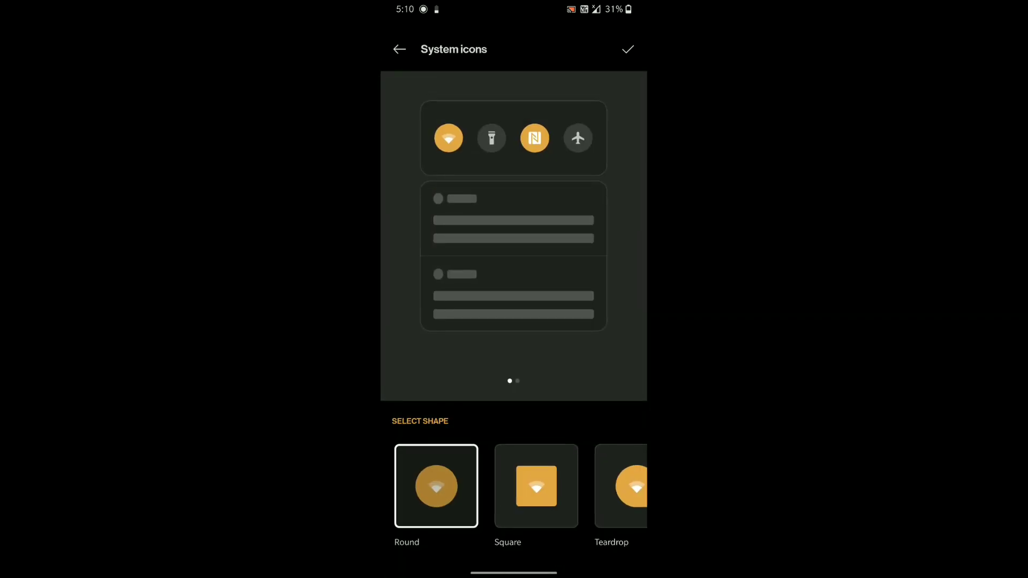
pyautogui.hscroll(-3)
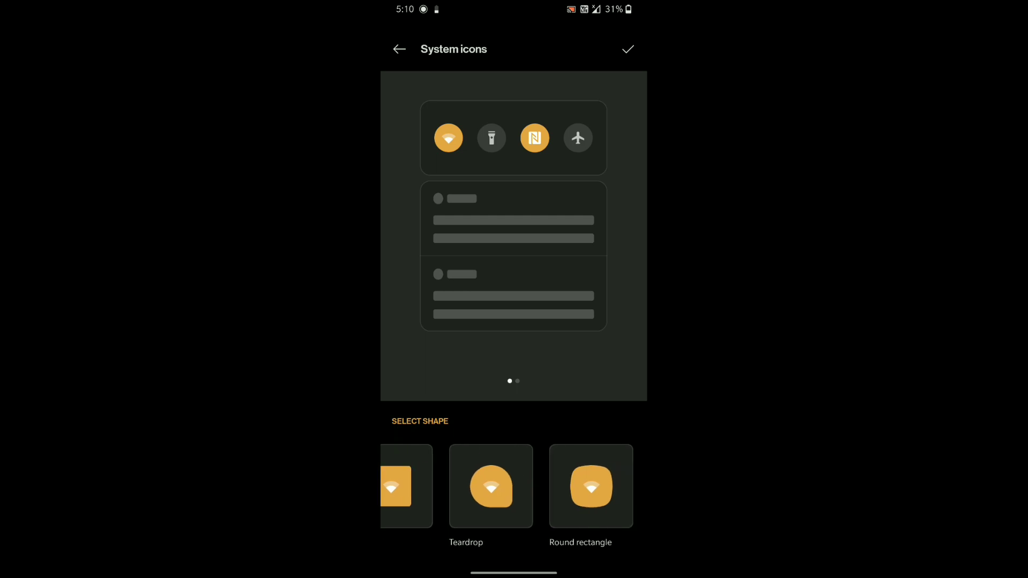
pyautogui.click(399, 49)
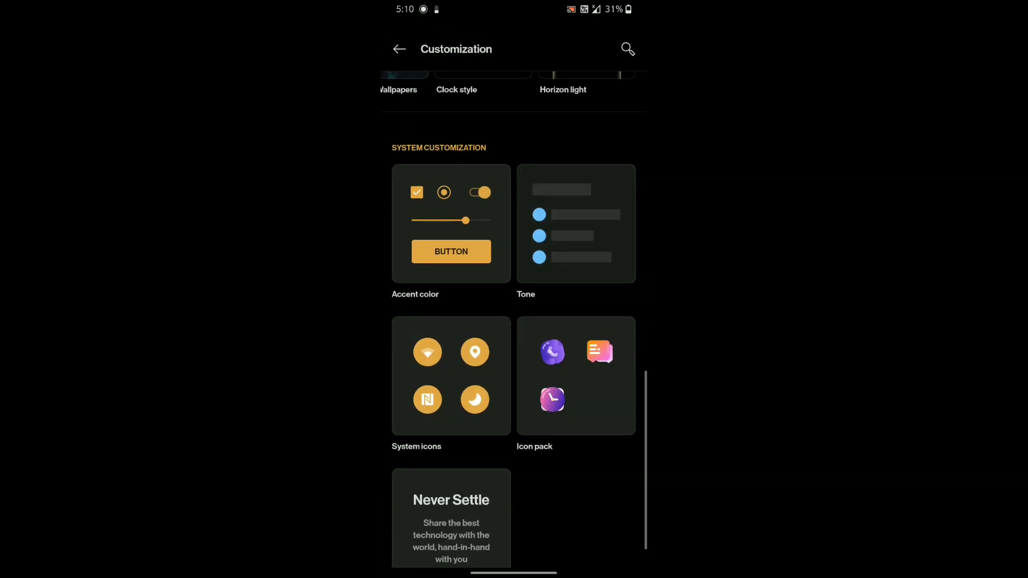
# Apply the Cyberpunk icon pack, then view the font choices and leave them unchanged.
pyautogui.click(576, 376)
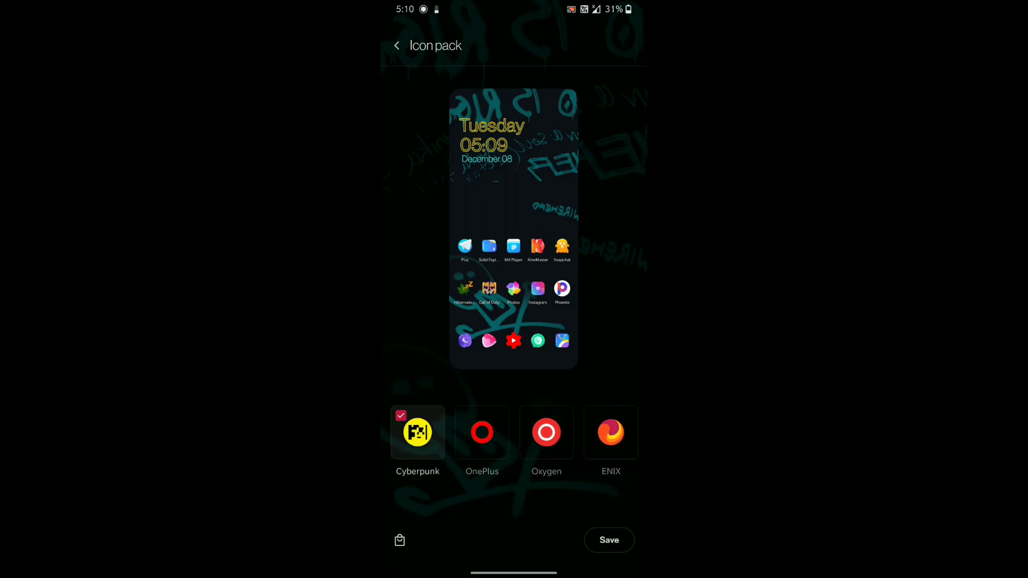
pyautogui.click(608, 540)
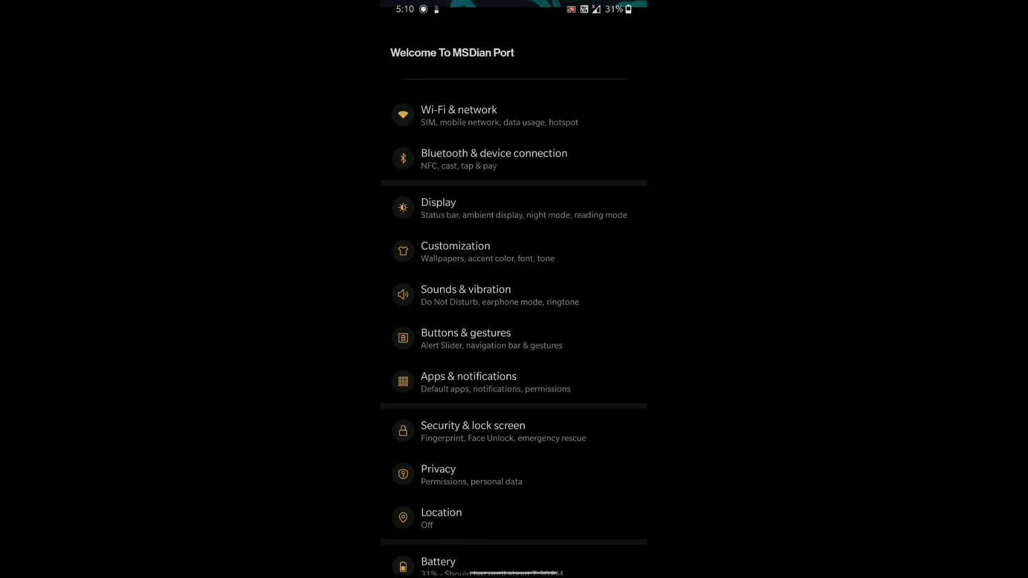
pyautogui.scroll(3)
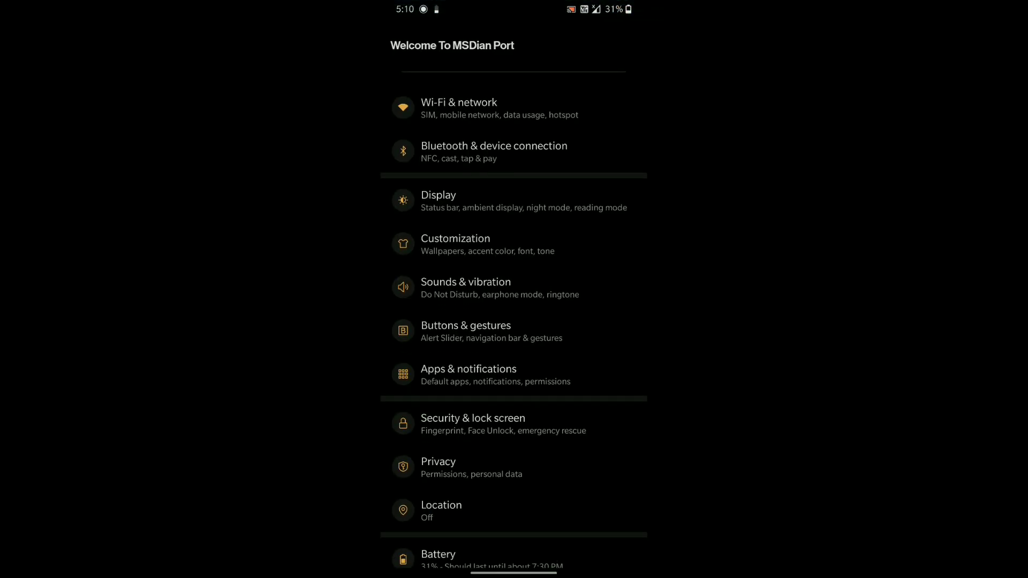
pyautogui.click(455, 244)
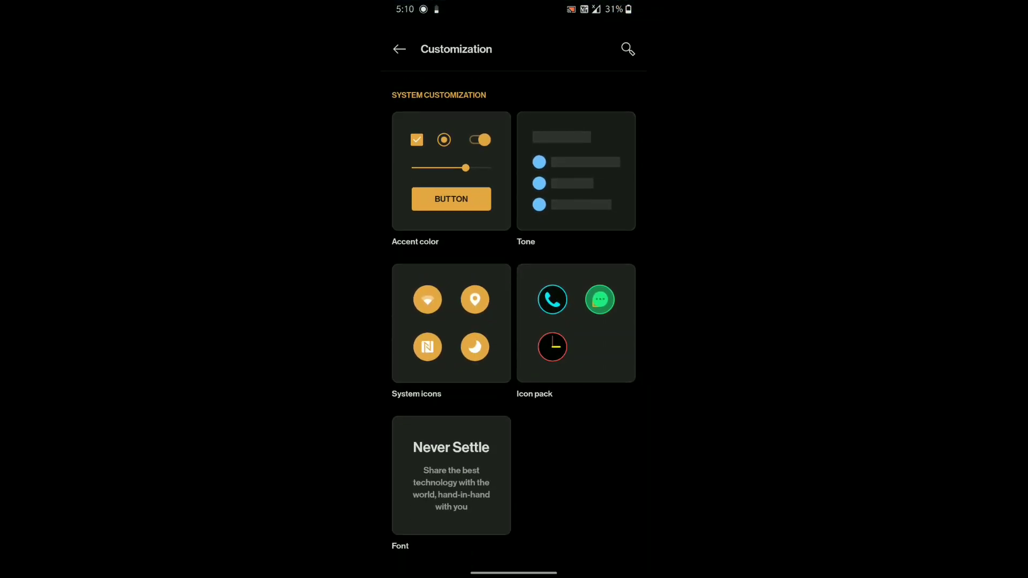
pyautogui.click(451, 474)
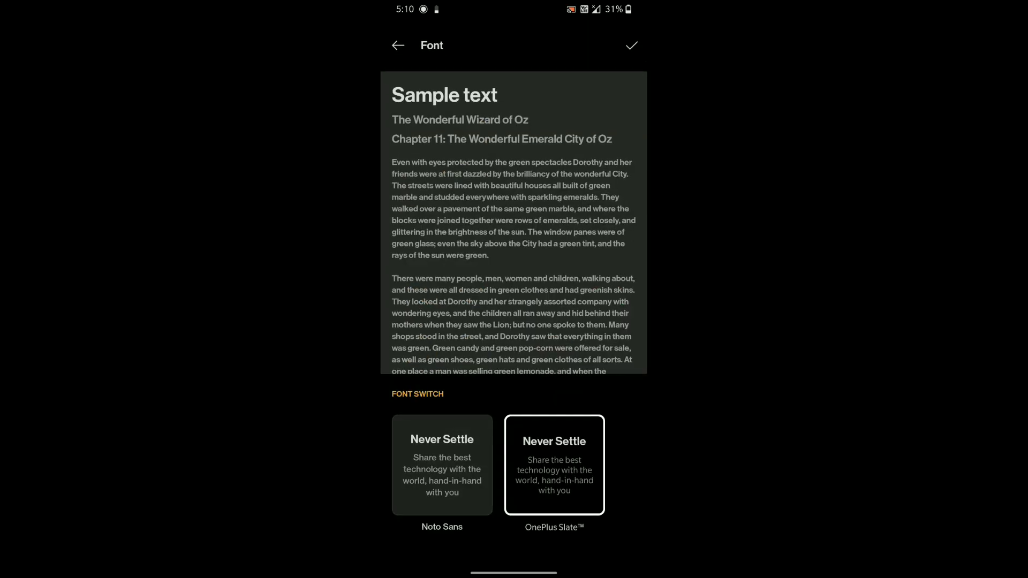
pyautogui.click(398, 46)
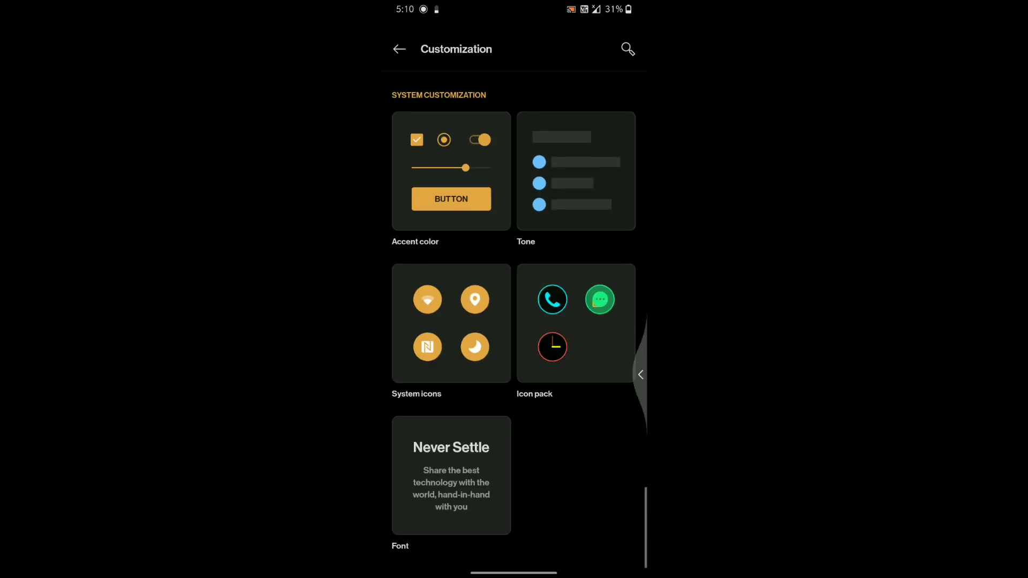
# In Buttons & gestures, switch navigation to bottom gestures and revisit the navigation bar options.
pyautogui.click(399, 48)
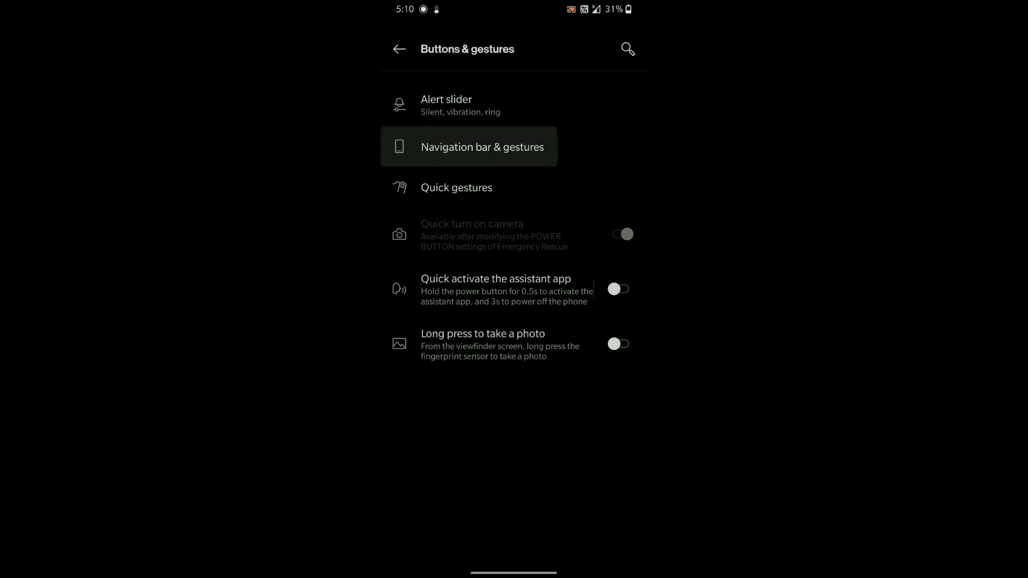
pyautogui.click(483, 146)
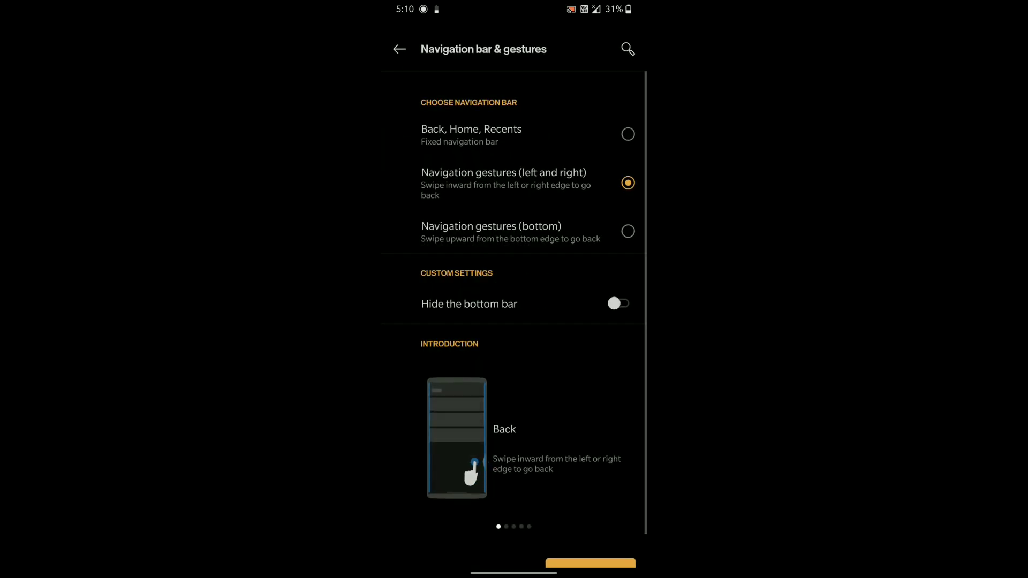
pyautogui.click(626, 231)
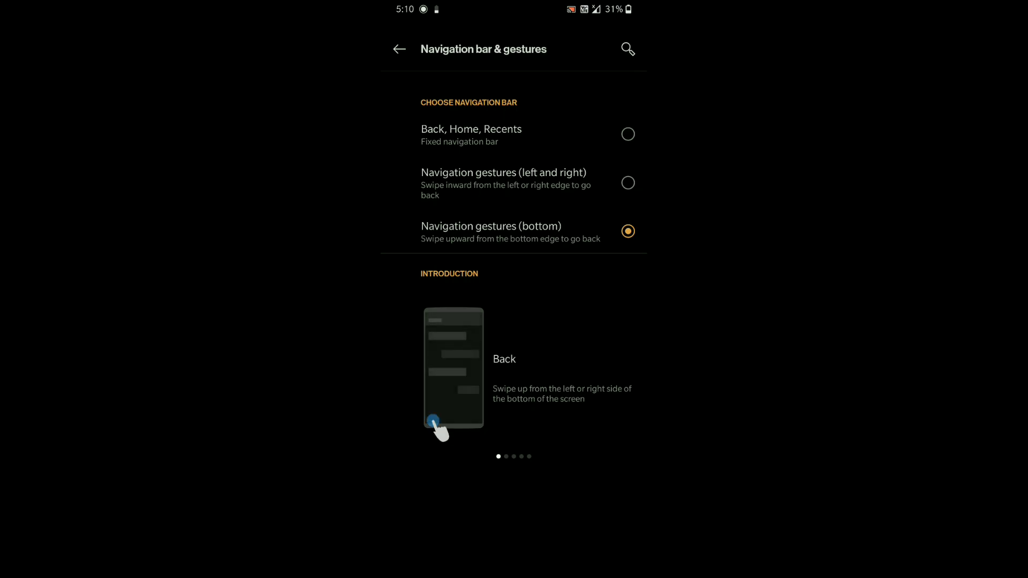
pyautogui.click(398, 48)
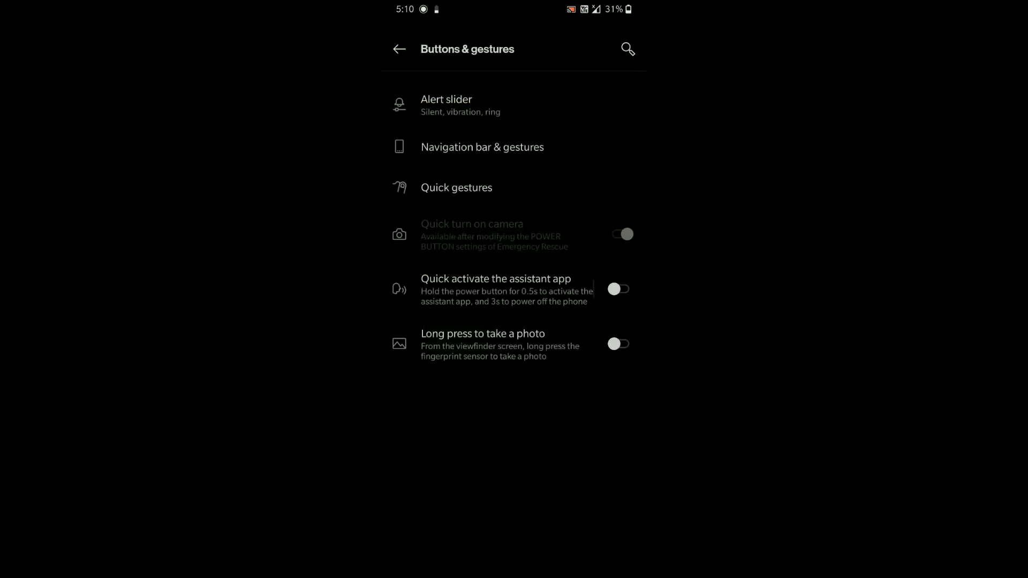
pyautogui.click(481, 147)
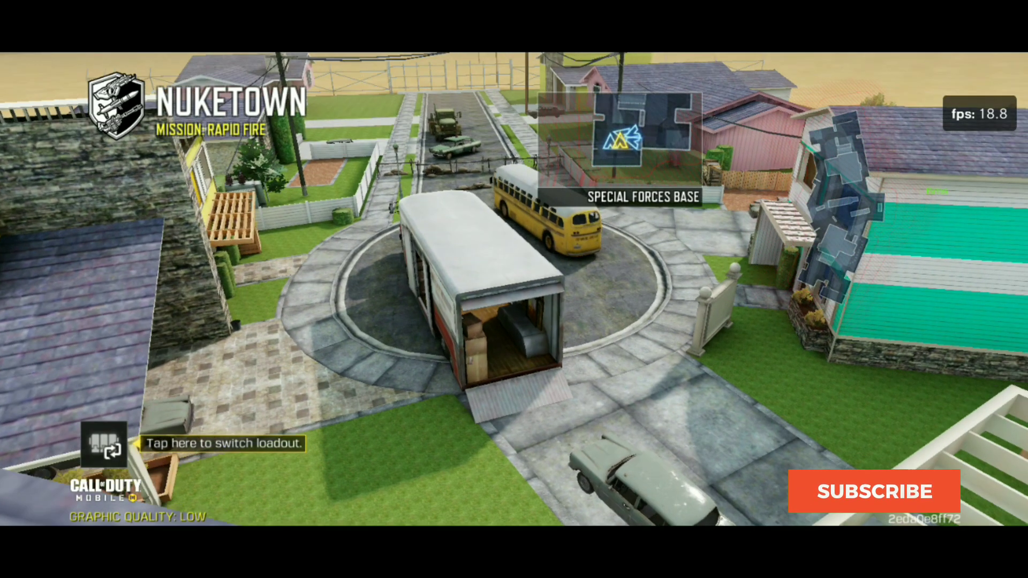
# Start a Nuketown Rapid Fire match and pick Loadout 1 from the loadout switcher.
pyautogui.click(874, 491)
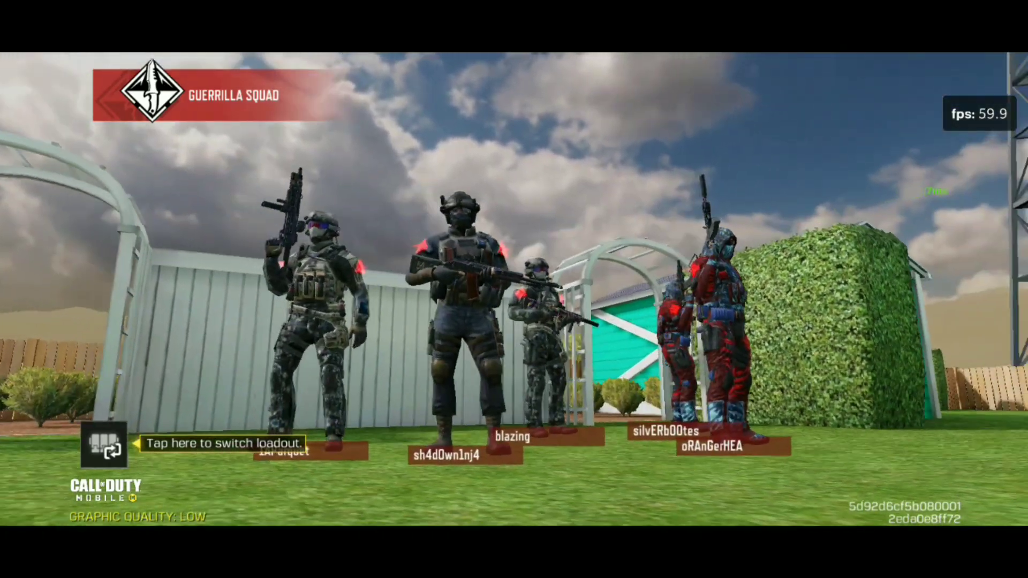
pyautogui.click(103, 449)
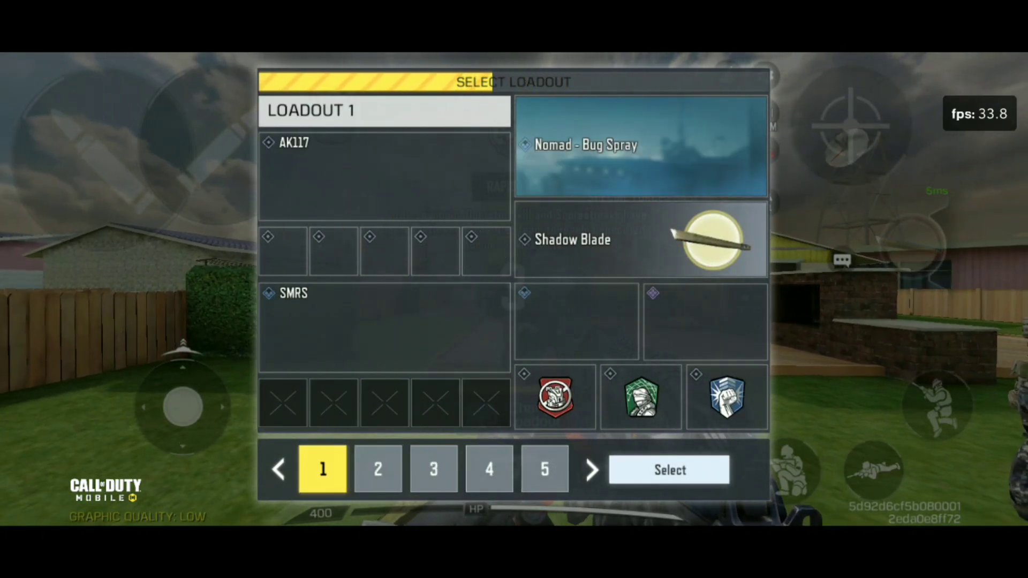
pyautogui.click(668, 469)
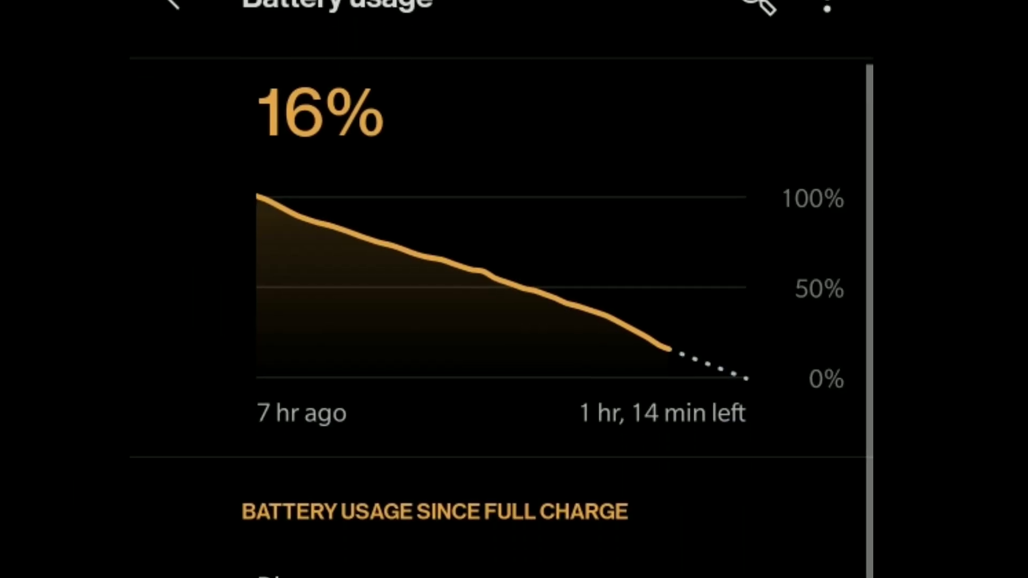
# Scroll to the battery usage since full charge list showing Plus, Phoenix and PixelLab on top.
pyautogui.scroll(-3)
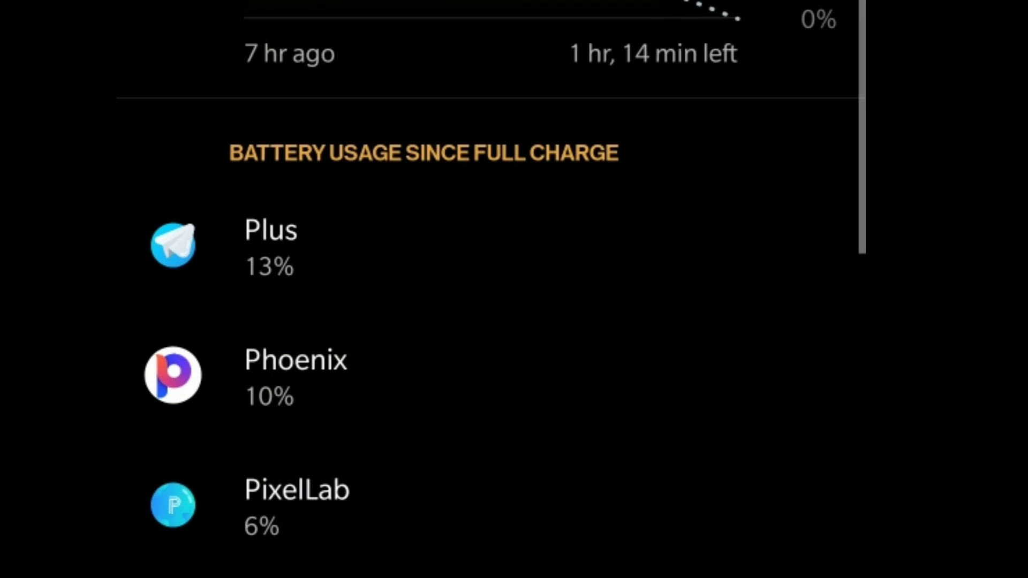
pyautogui.scroll(-3)
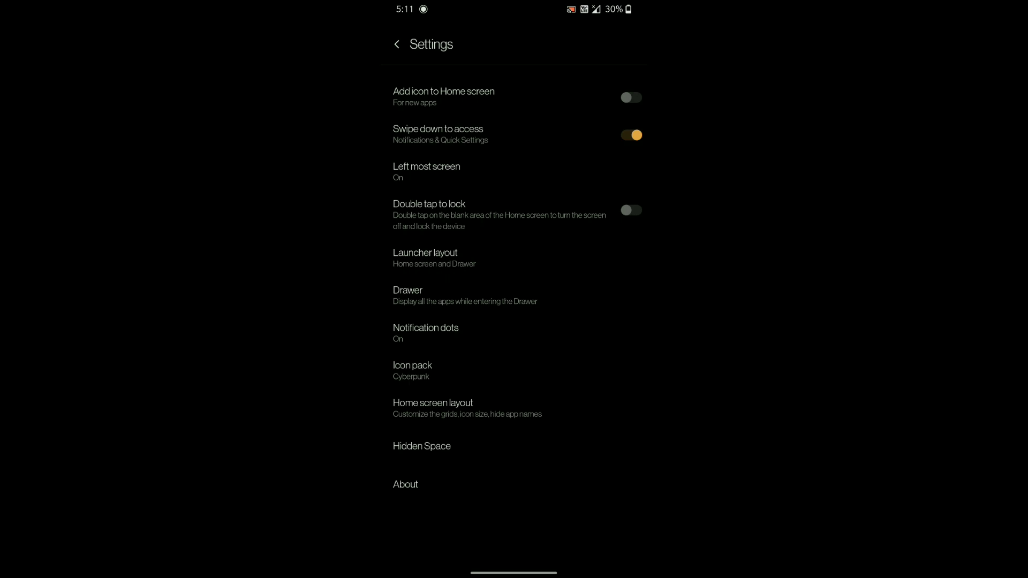
pyautogui.click(425, 259)
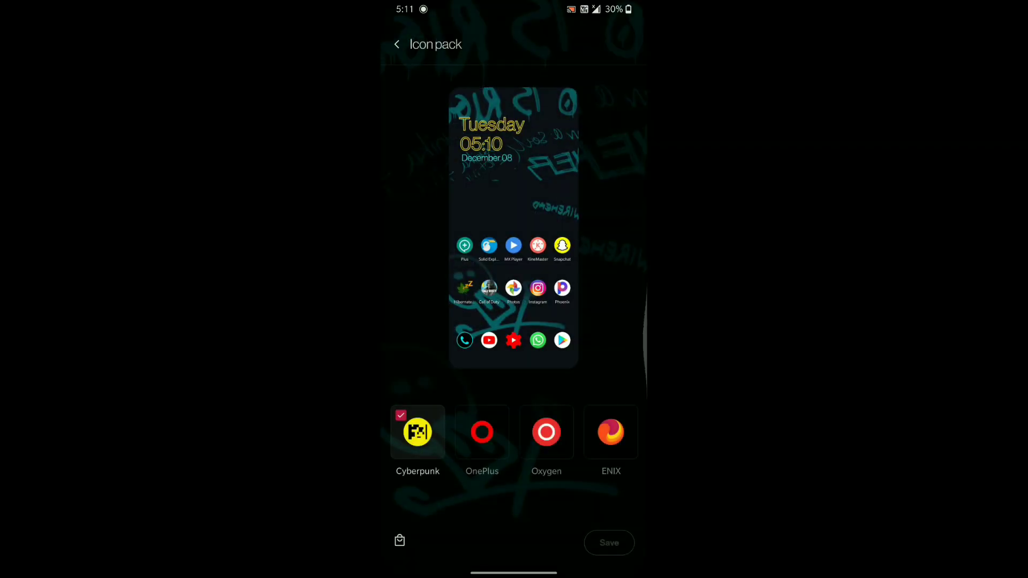
pyautogui.click(482, 431)
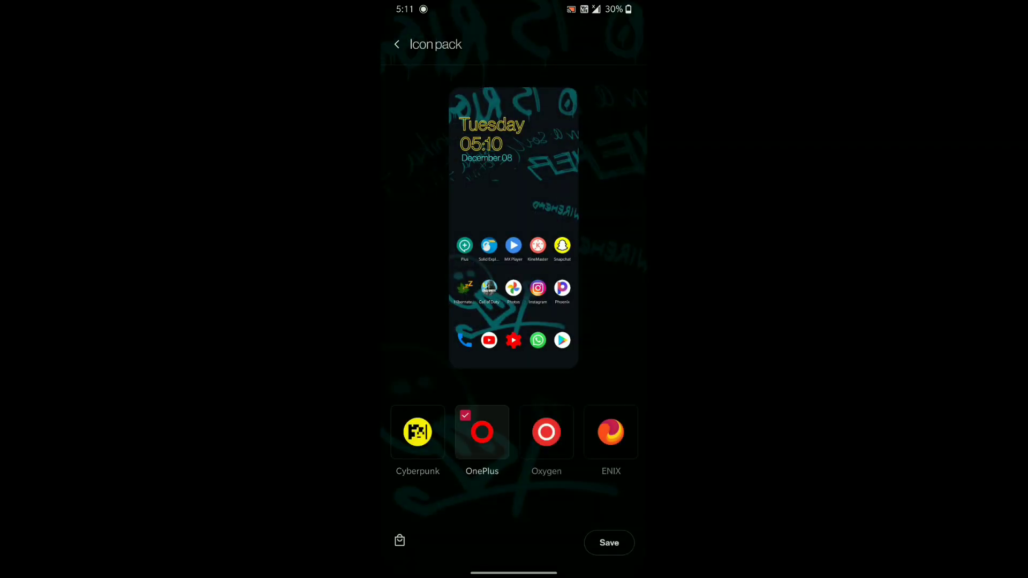
pyautogui.click(546, 432)
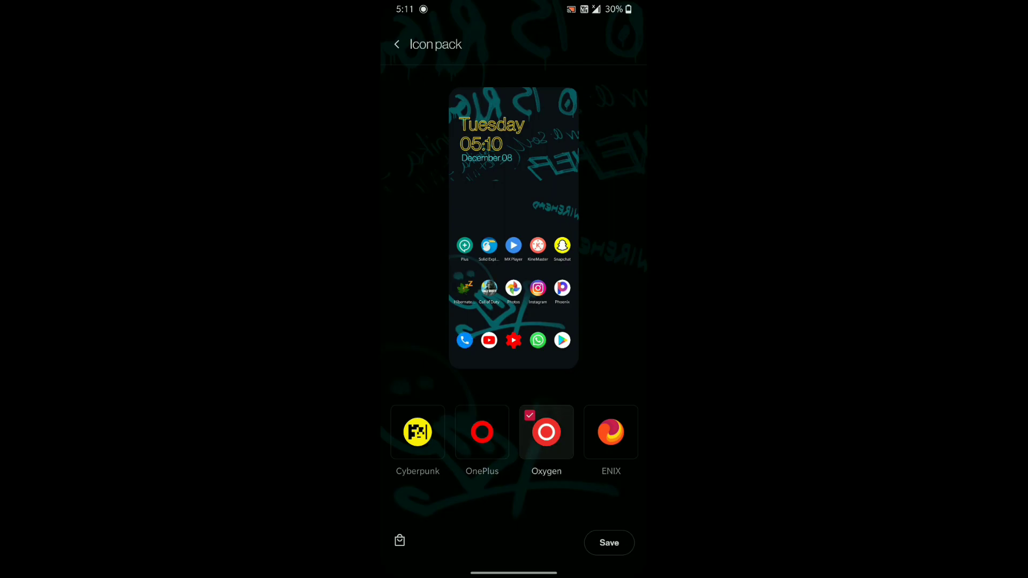
pyautogui.click(396, 44)
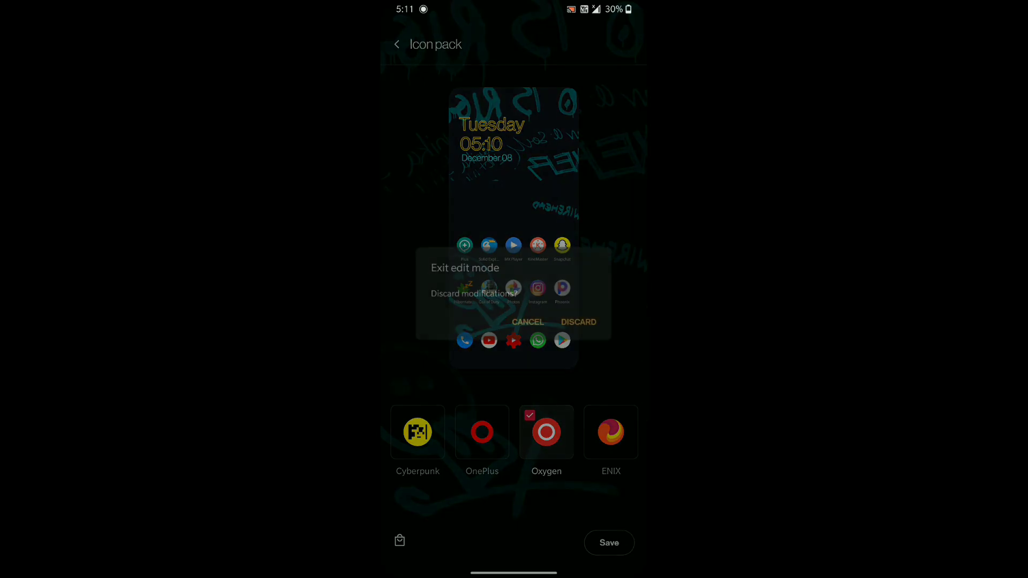
pyautogui.click(577, 322)
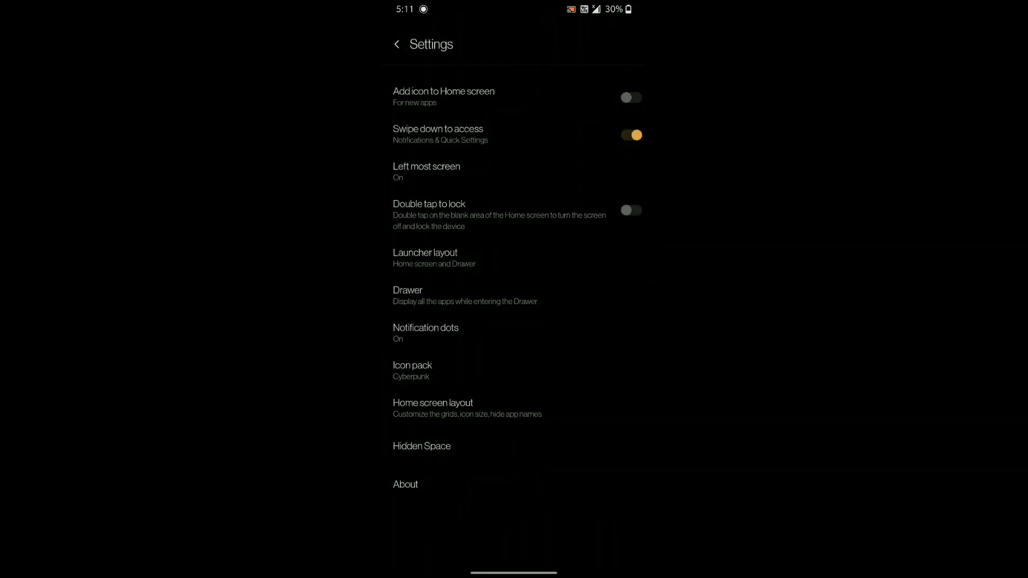
# Review the Left most screen and Drawer options unsaved, then reopen Left most screen where Google Discover is chosen.
pyautogui.click(426, 171)
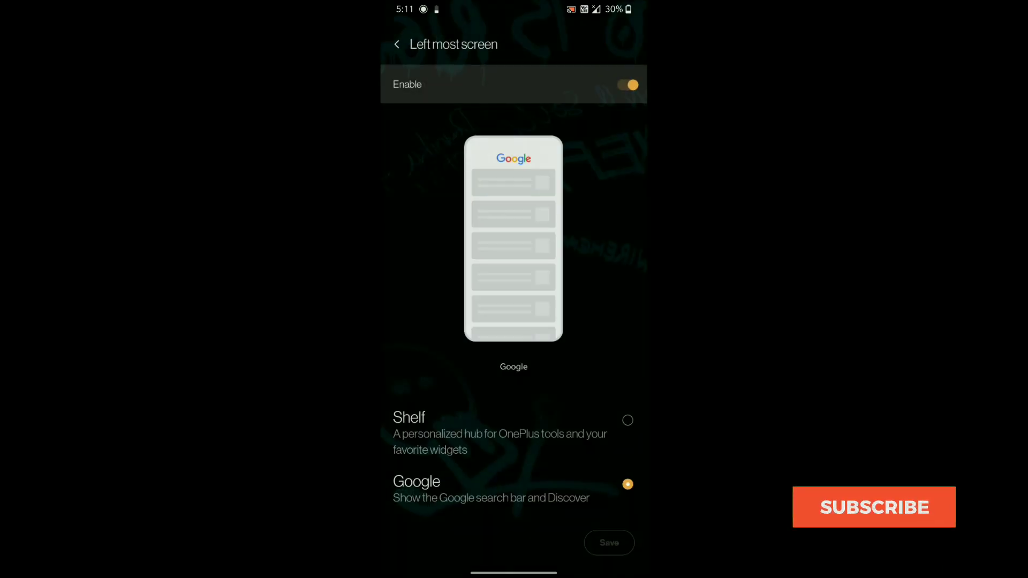
pyautogui.click(396, 43)
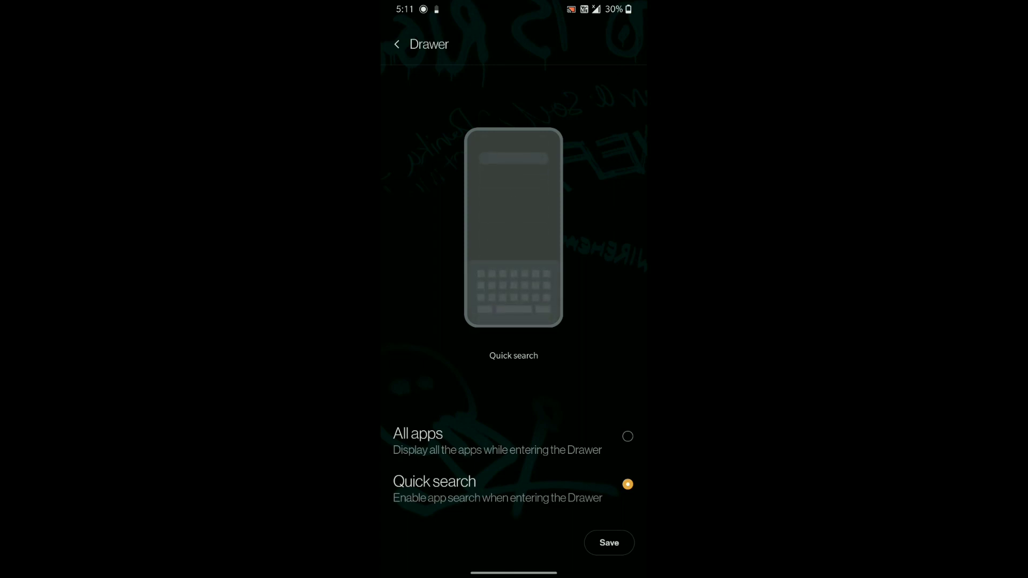
pyautogui.click(396, 44)
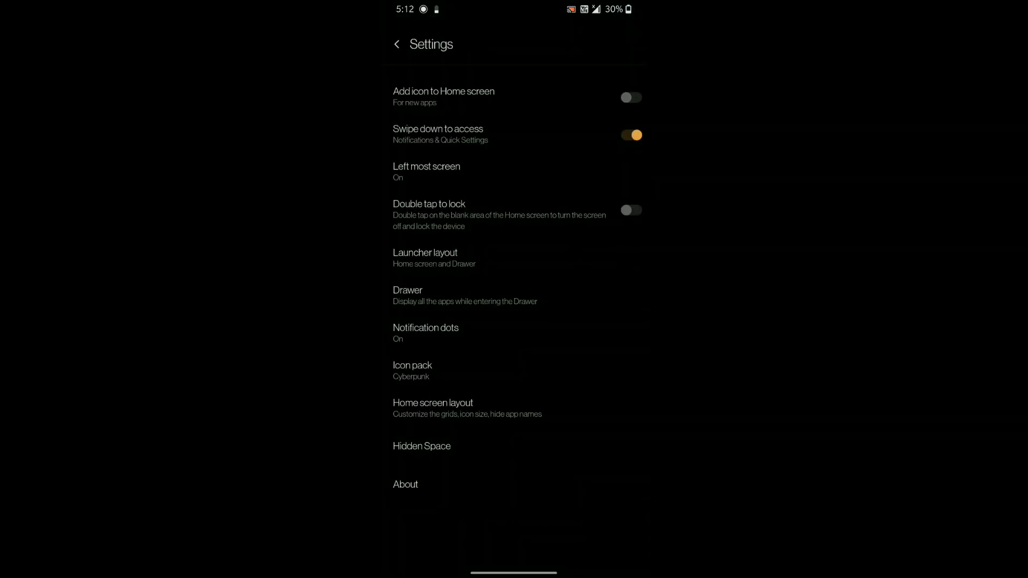
pyautogui.click(426, 172)
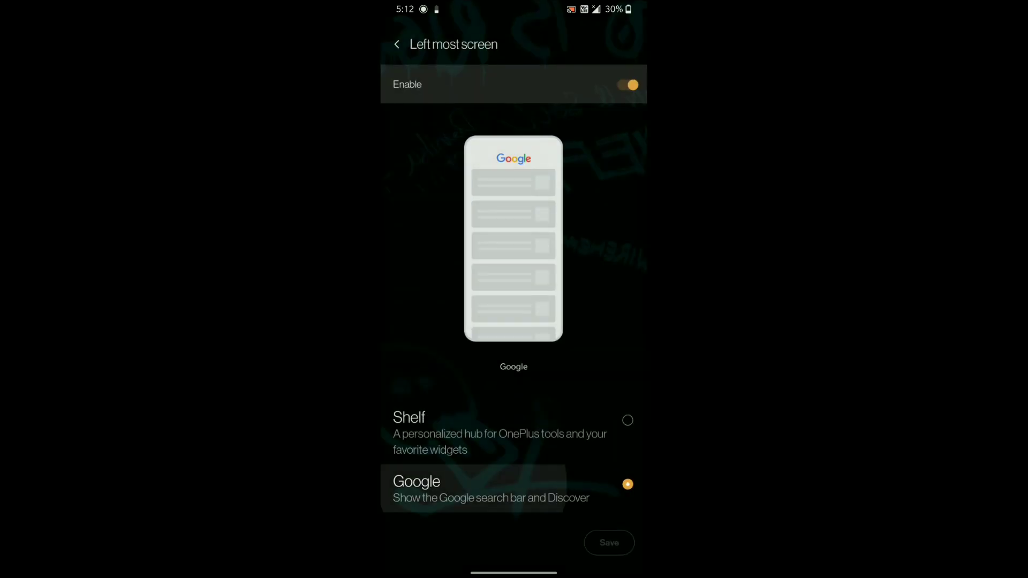
pyautogui.click(626, 419)
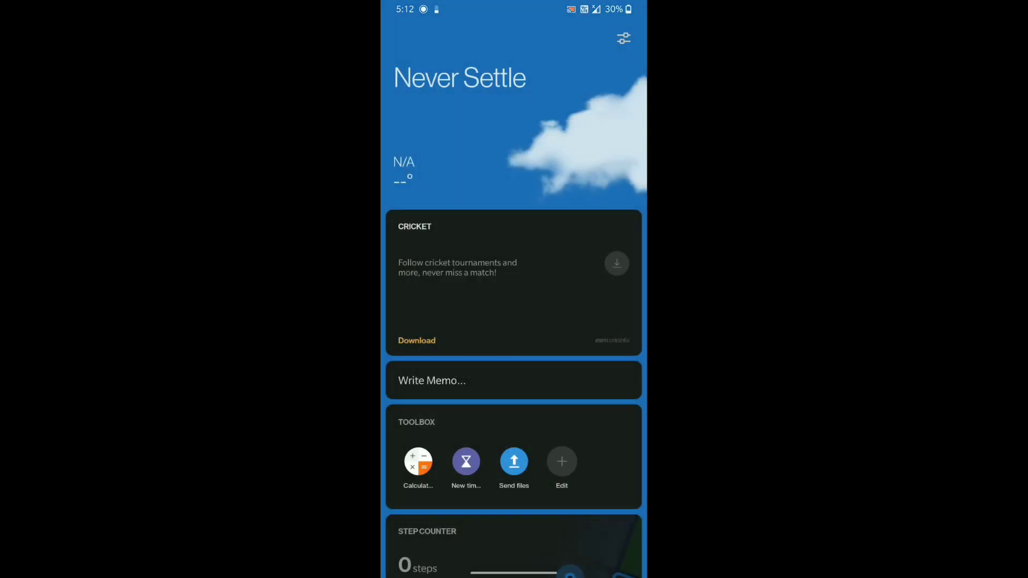
# After browsing the Shelf hub, save Shelf as the left-most home screen page.
pyautogui.scroll(-3)
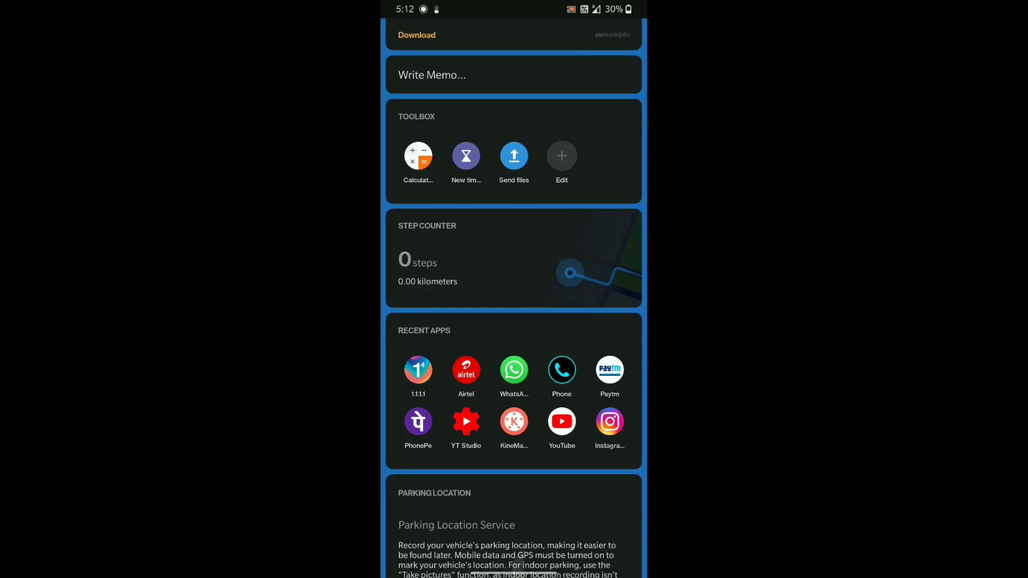
pyautogui.scroll(-3)
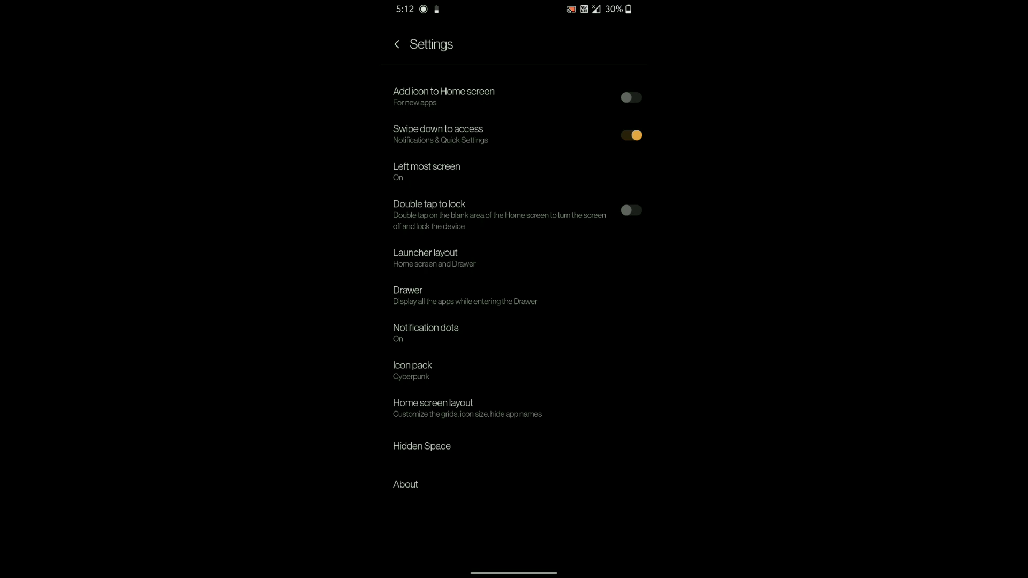
pyautogui.click(426, 171)
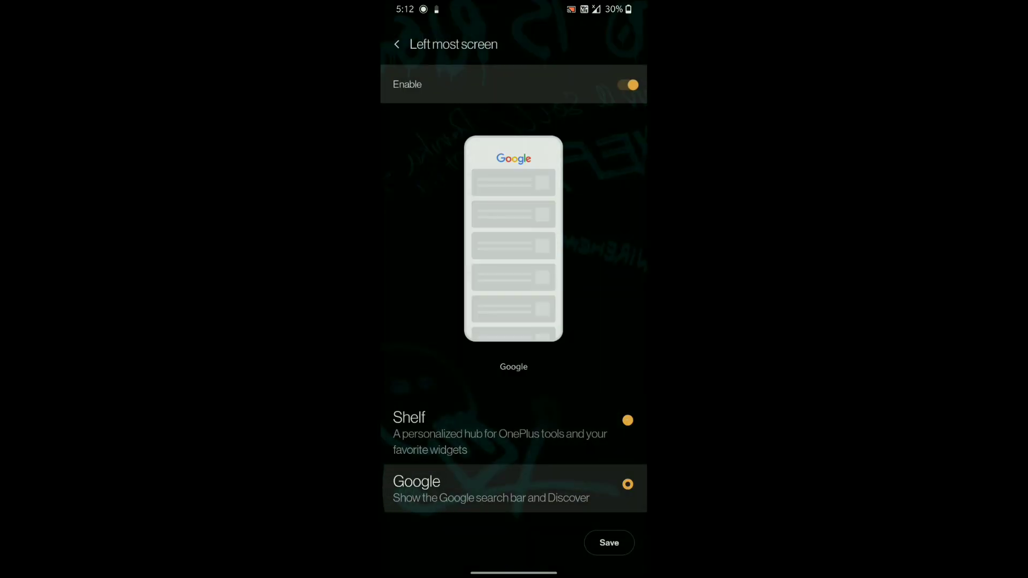
pyautogui.click(609, 542)
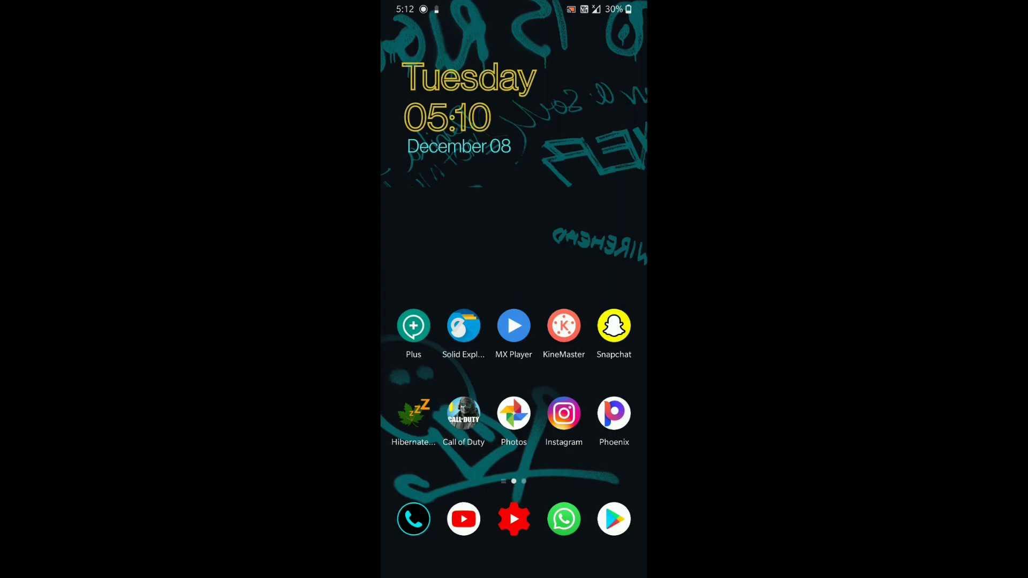